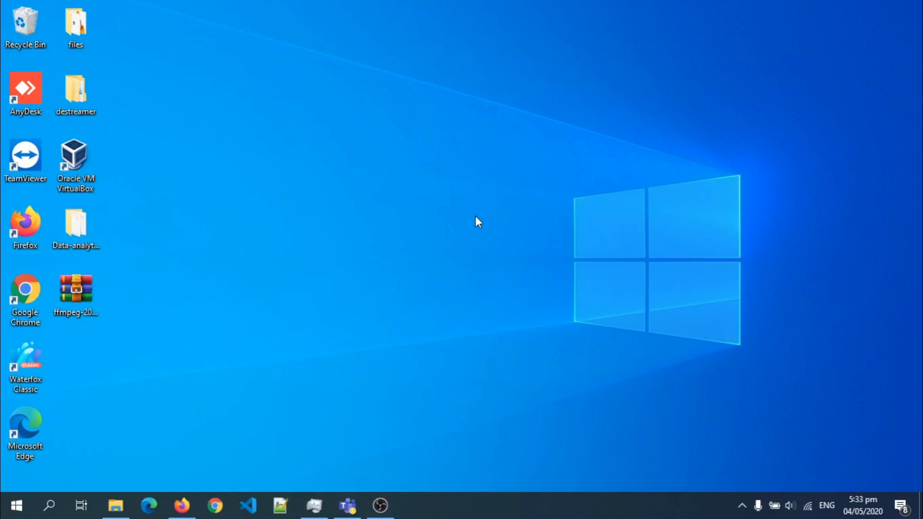
mouse_move(388, 238)
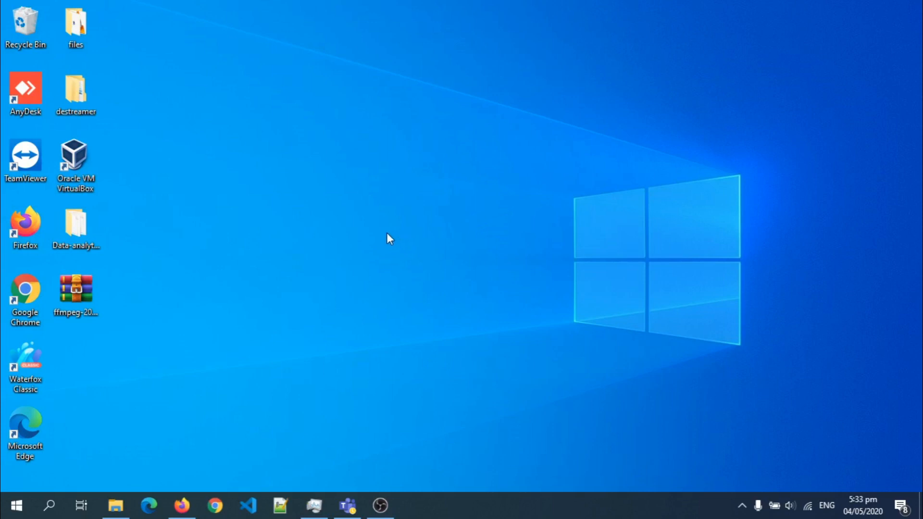
mouse_move(268, 387)
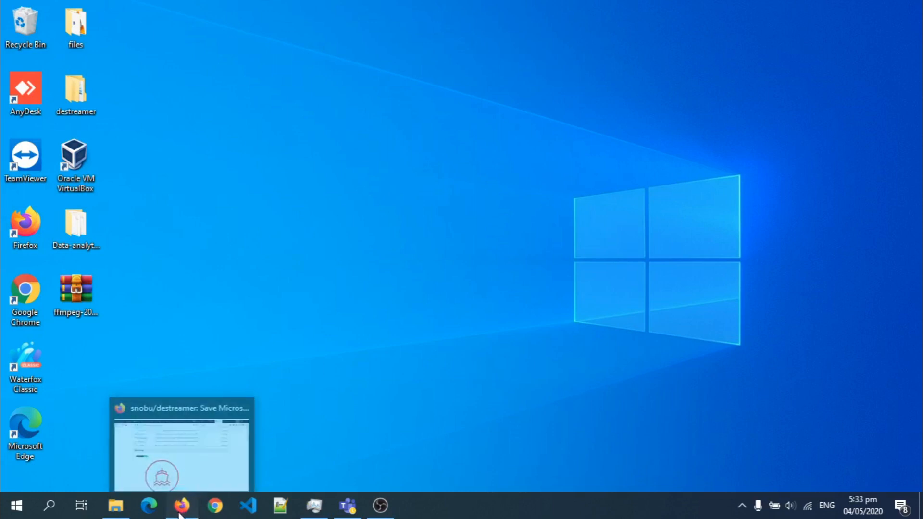
Read through the snobu/destreamer README: Prereqs (Node.js, npm, ffmpeg, git), How to build and Usage.
click(182, 504)
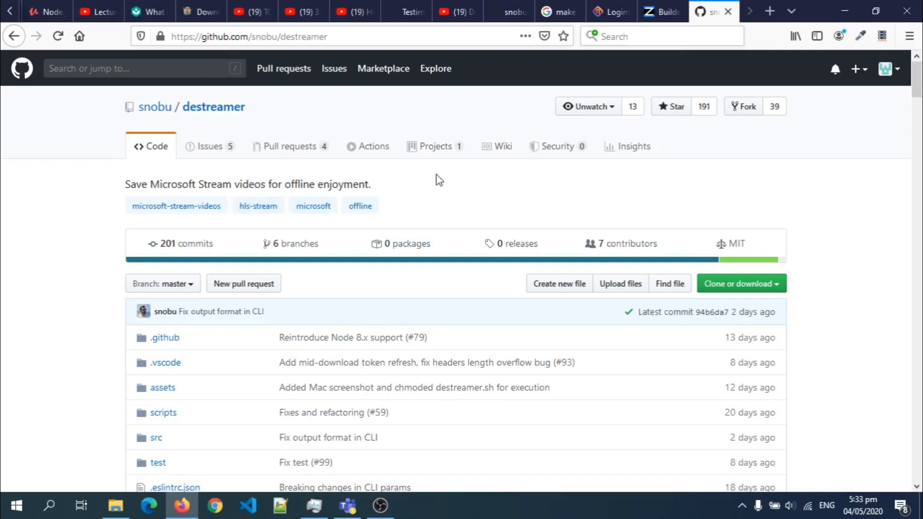
scroll(down, 3)
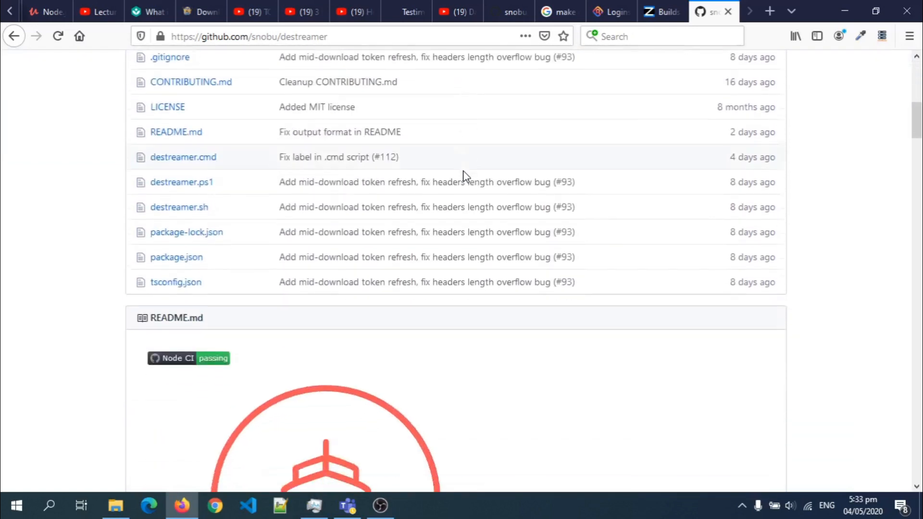
scroll(down, 3)
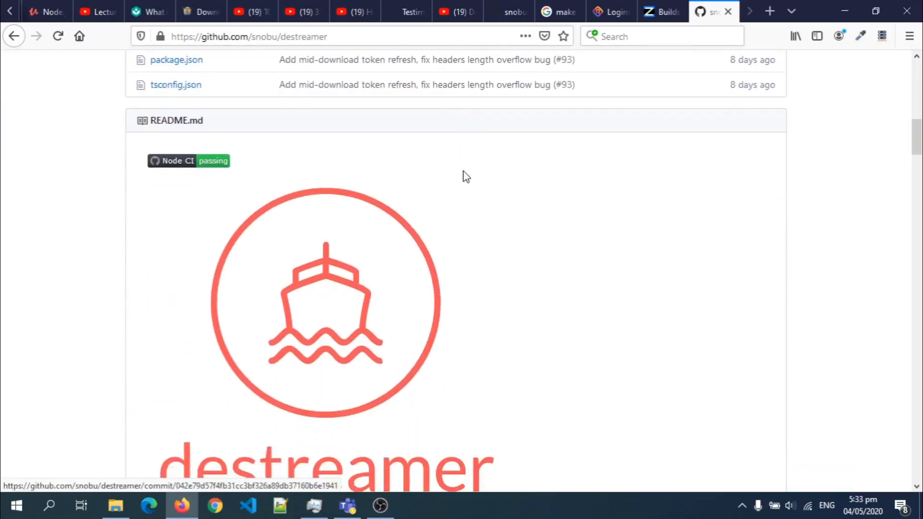
scroll(down, 3)
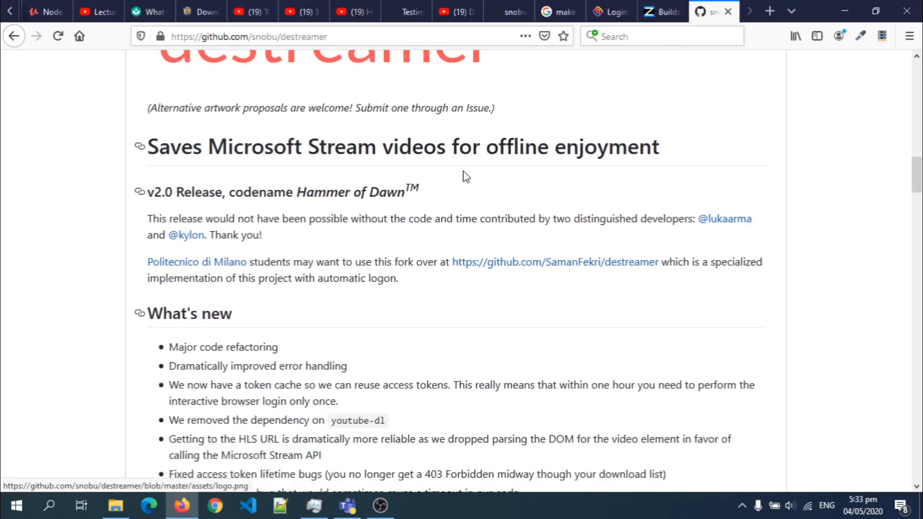
scroll(down, 3)
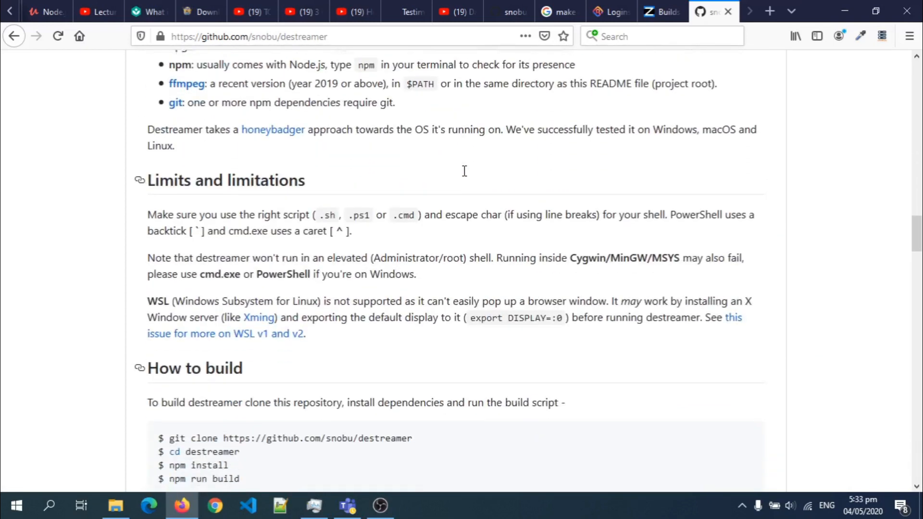
scroll(down, 3)
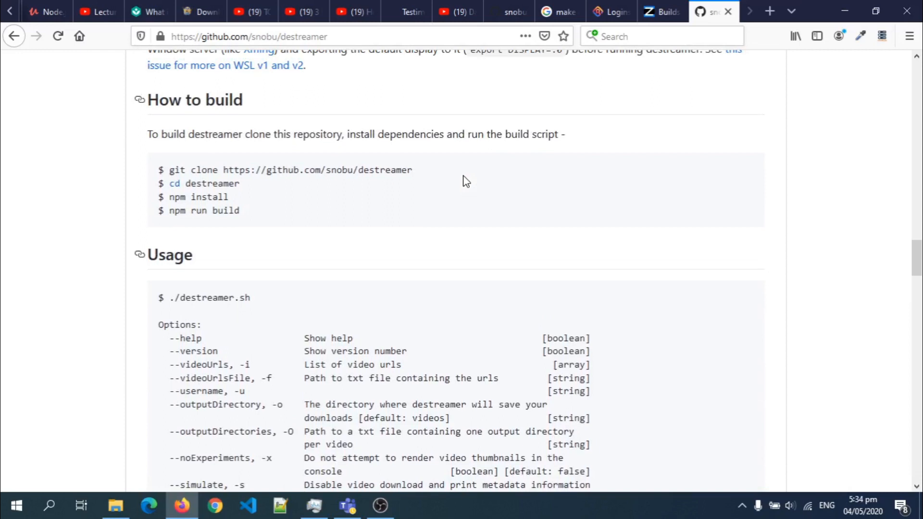
scroll(up, 3)
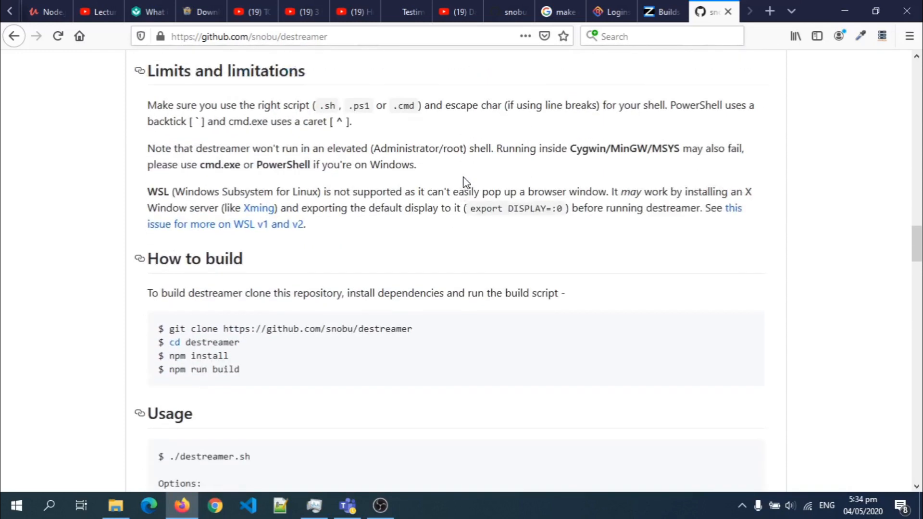
scroll(down, 3)
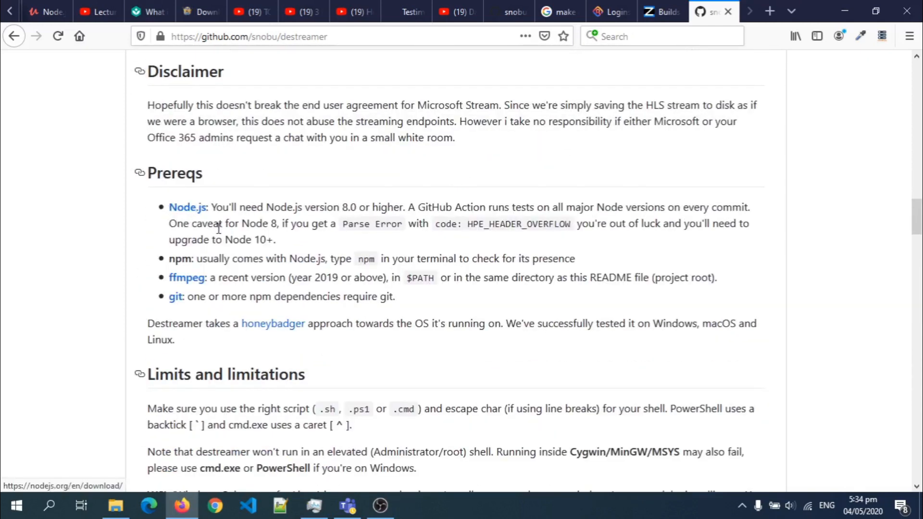
scroll(down, 3)
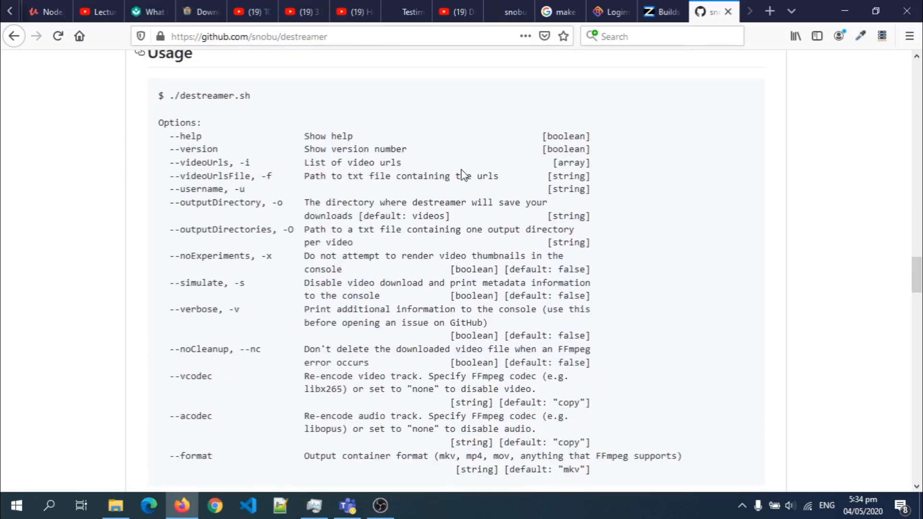
scroll(up, 3)
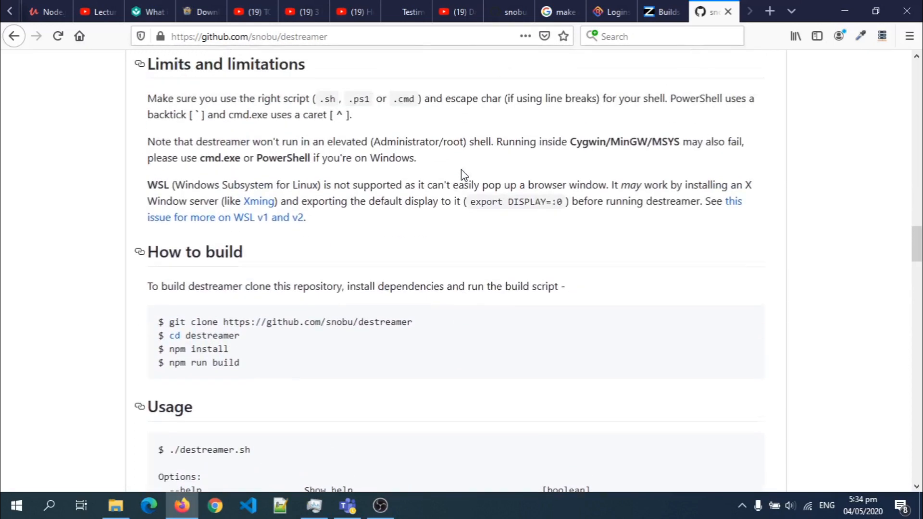
scroll(up, 3)
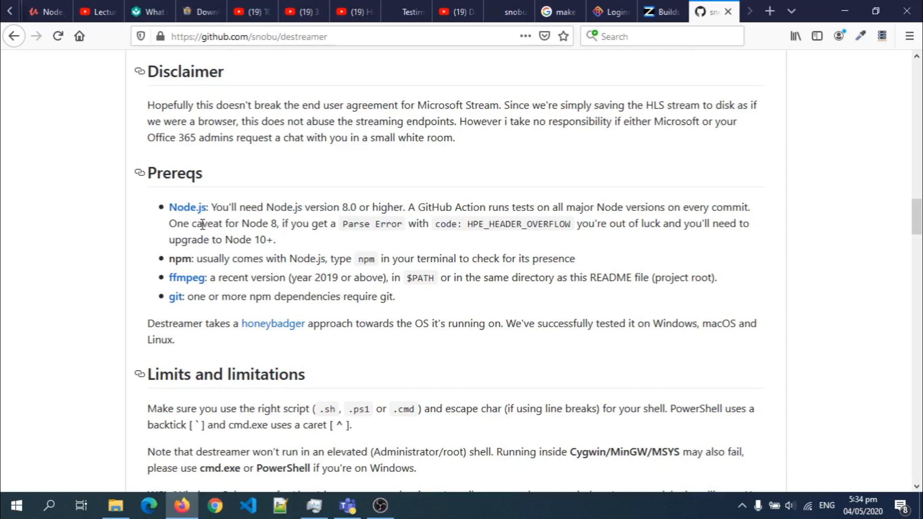
mouse_move(188, 265)
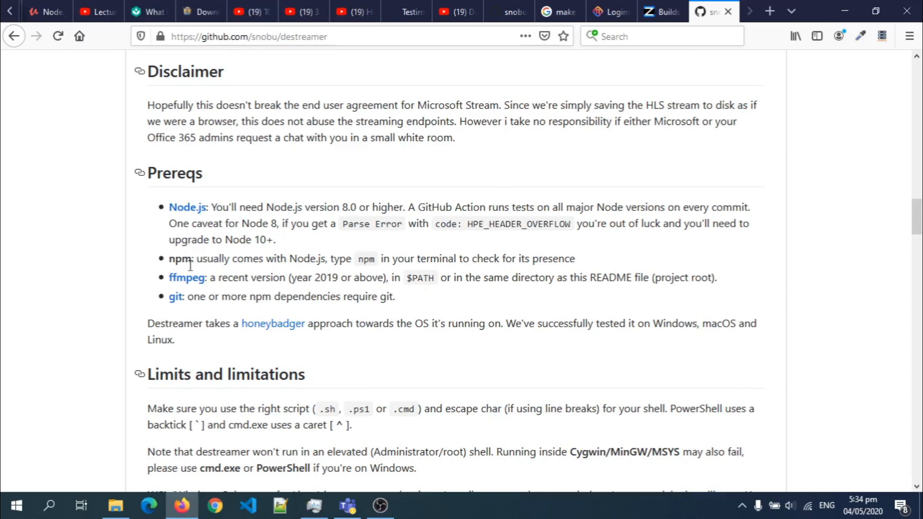
mouse_move(182, 311)
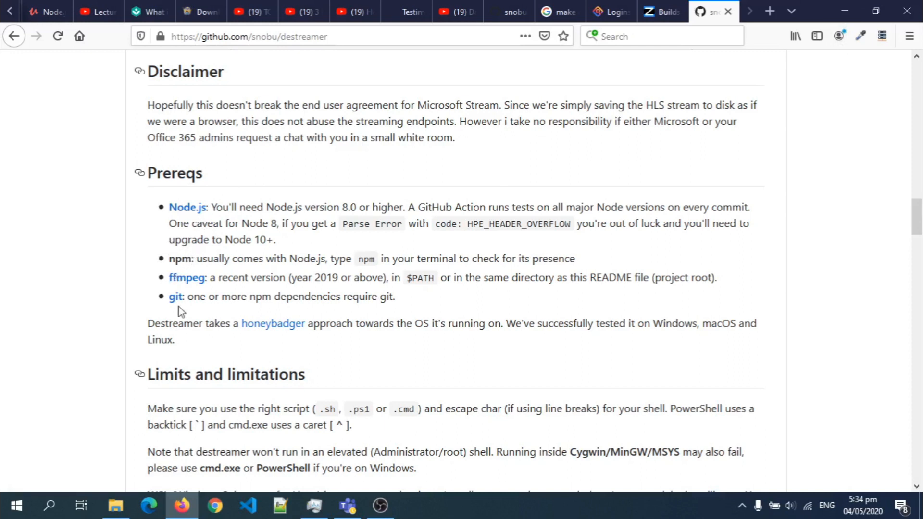
mouse_move(316, 252)
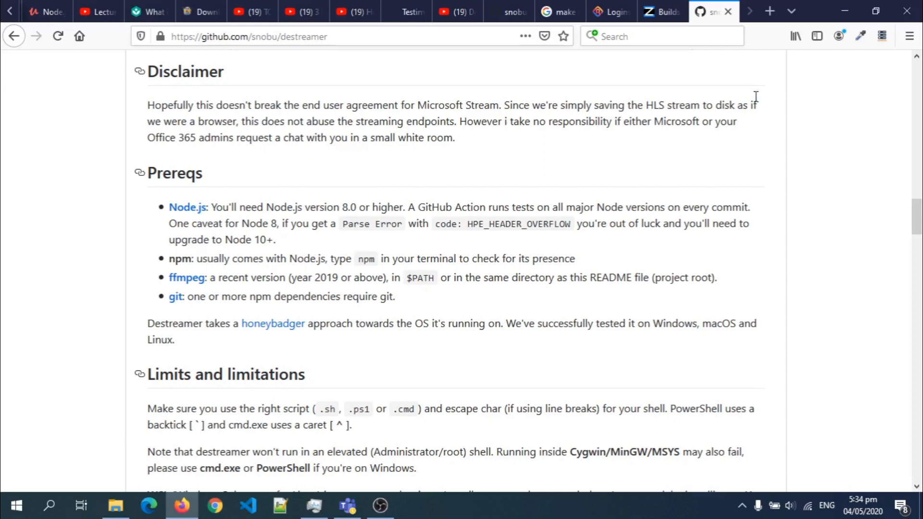
mouse_move(846, 91)
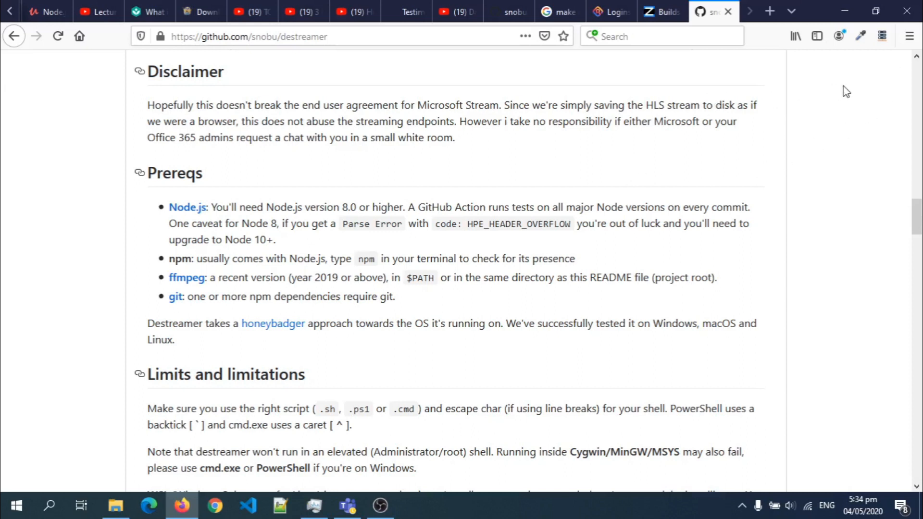
Show the Downloads > destreamer folder with the linux, macos, win-32 and win-64 ZIP archives.
click(115, 505)
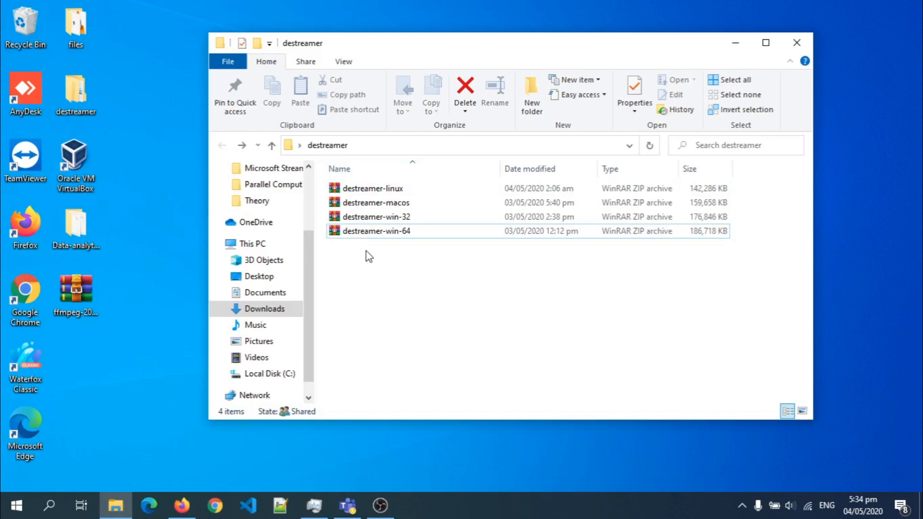
mouse_move(386, 248)
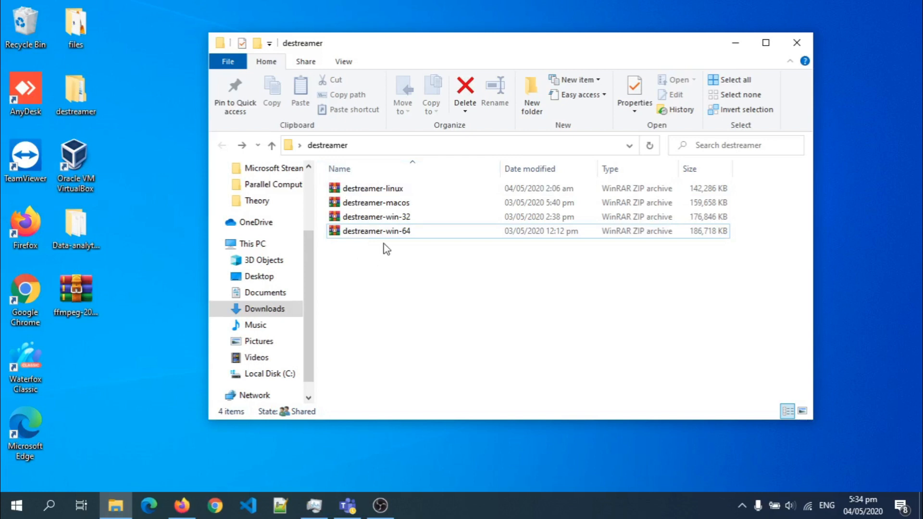
mouse_move(397, 236)
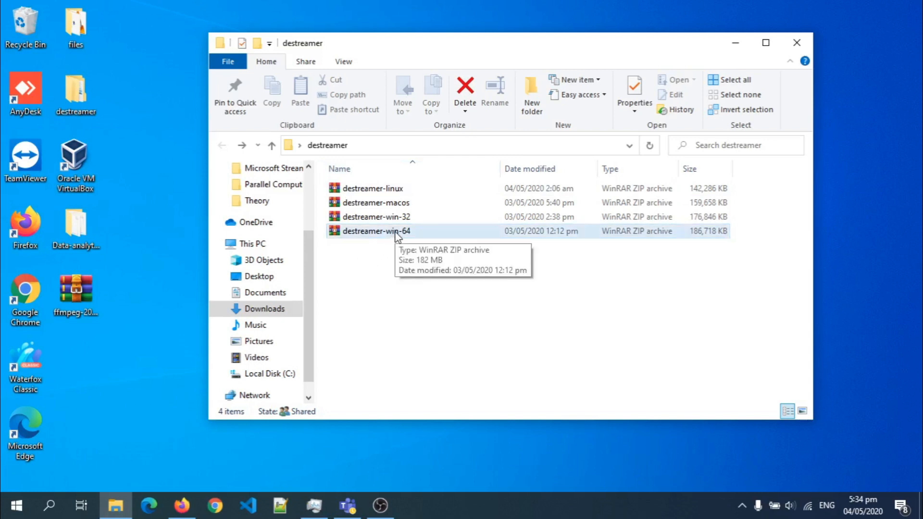
mouse_move(400, 322)
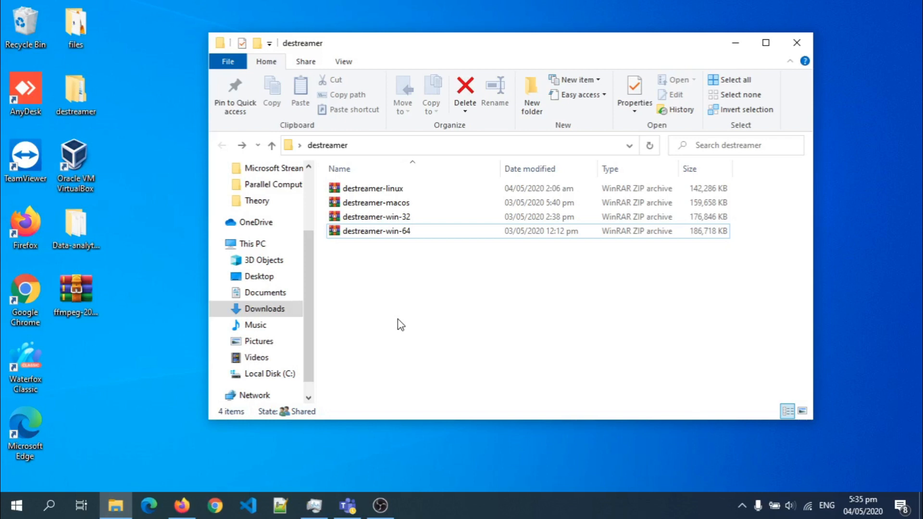
mouse_move(11, 493)
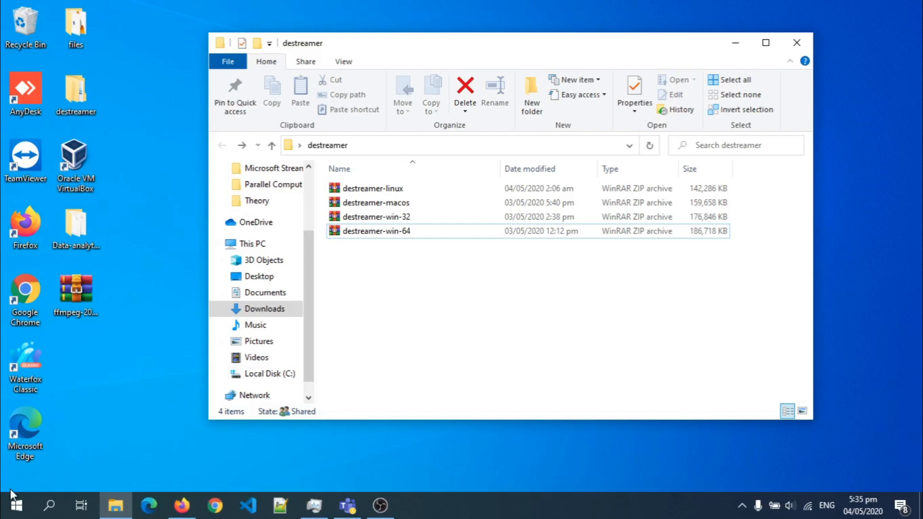
Search the Start menu for 'run' to launch dxdiag and check Windows 10 Pro 64-bit.
click(15, 505)
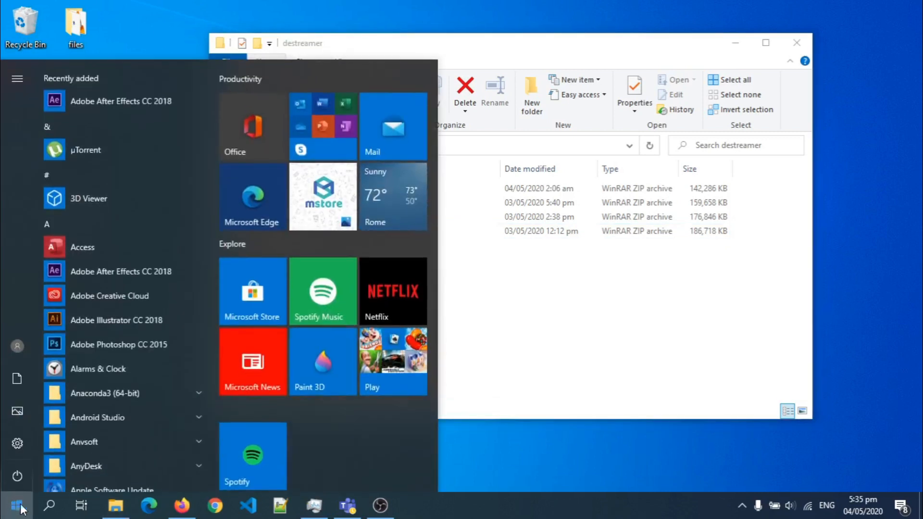
text(run)
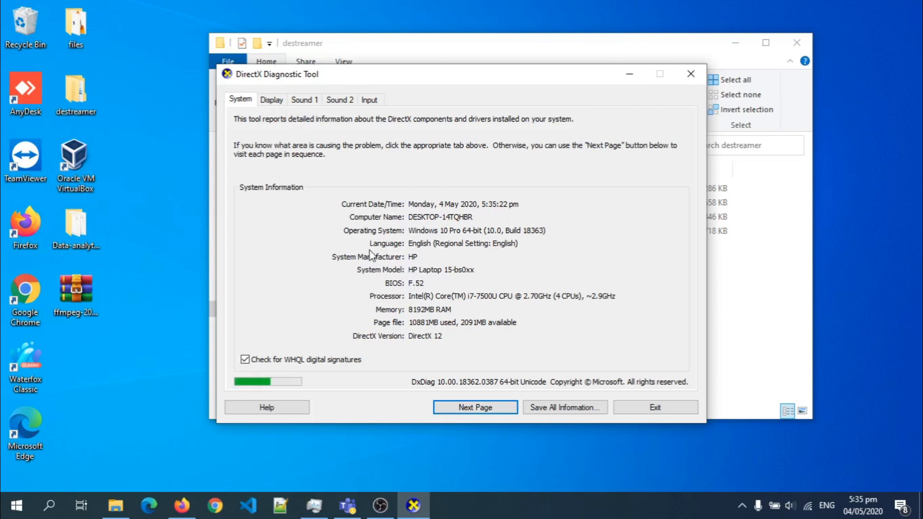
mouse_move(374, 208)
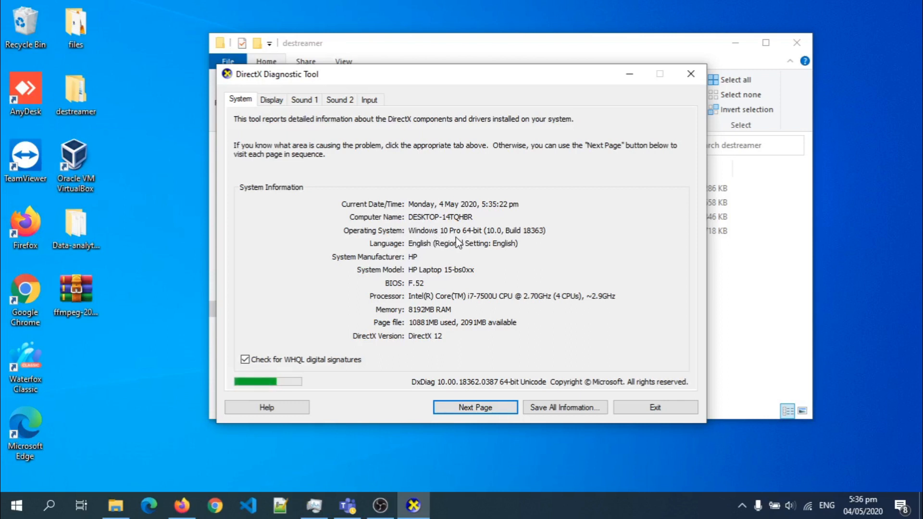
mouse_move(459, 241)
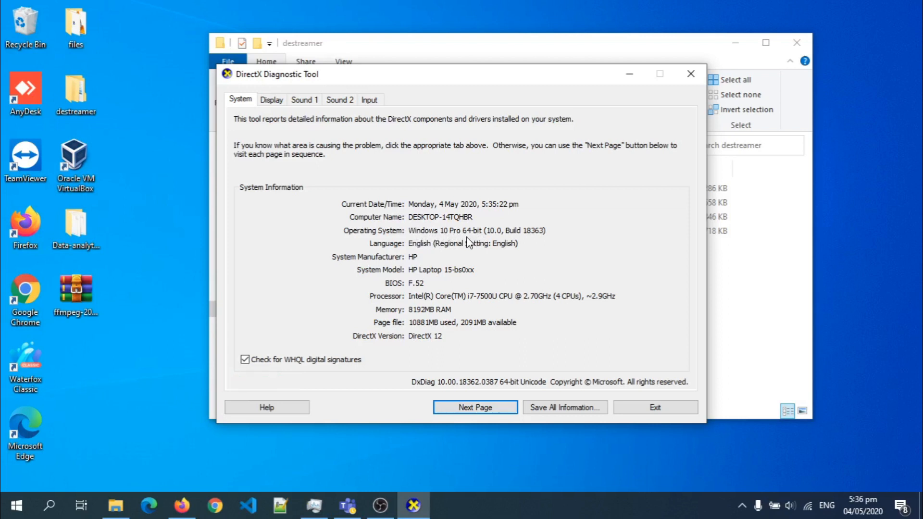
mouse_move(485, 247)
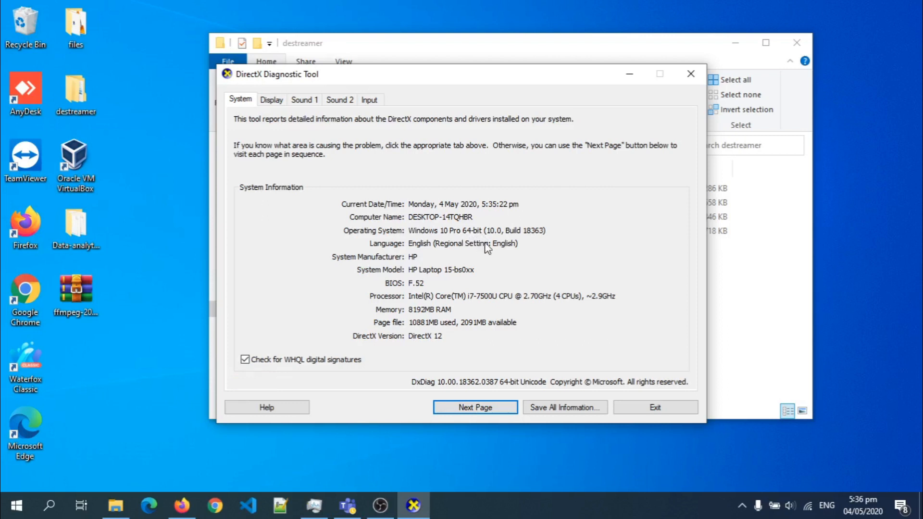
mouse_move(477, 241)
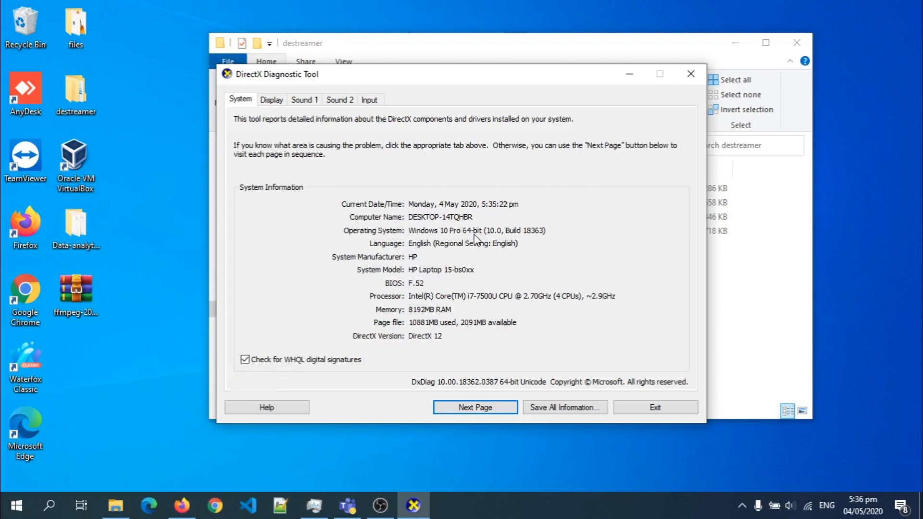
mouse_move(654, 407)
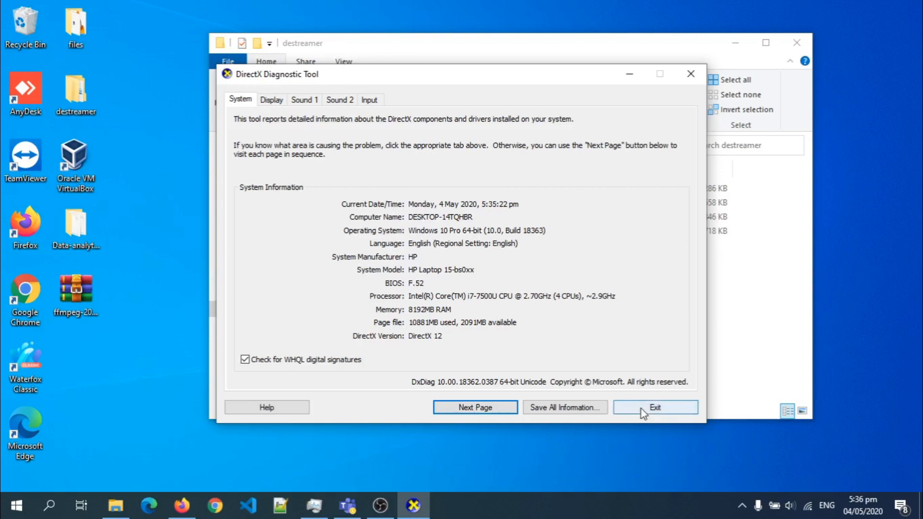
Extract destreamer-win-64.zip here, adding chromium, destreamer and ffmpeg to the folder.
click(653, 406)
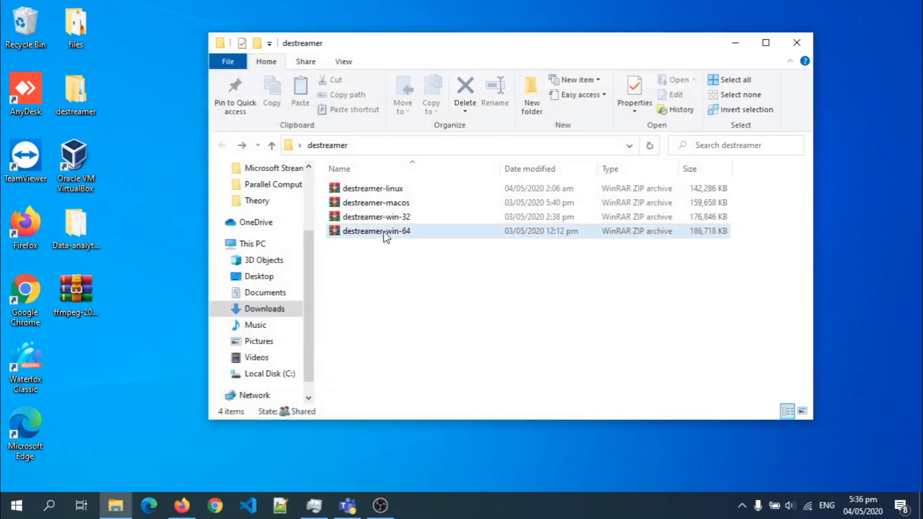
mouse_move(376, 217)
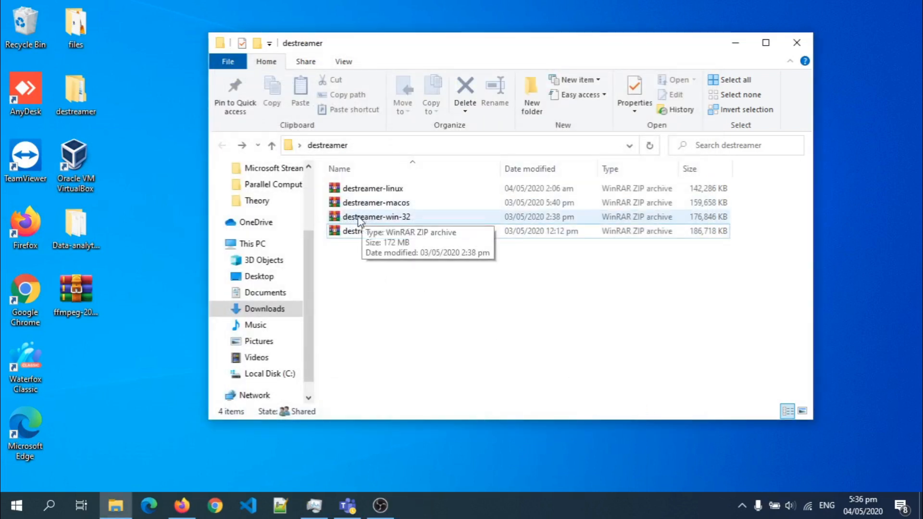
mouse_move(392, 225)
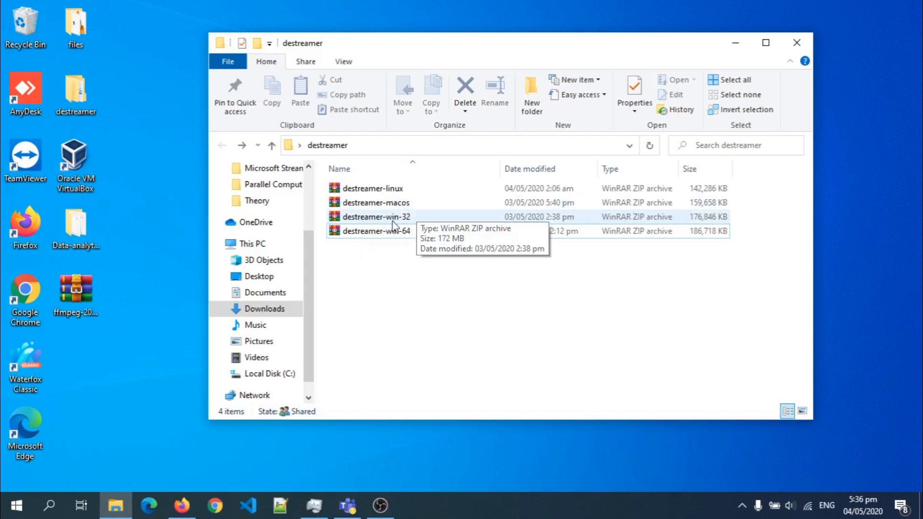
mouse_move(413, 227)
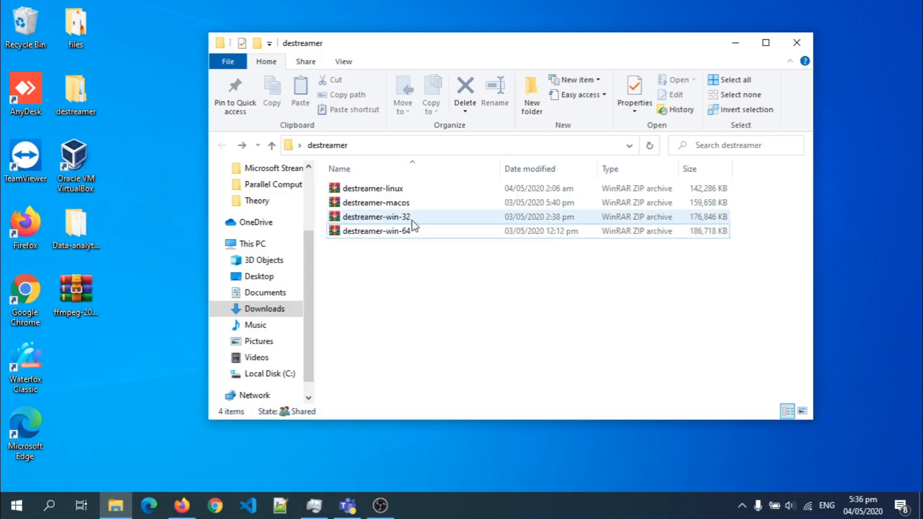
click(376, 231)
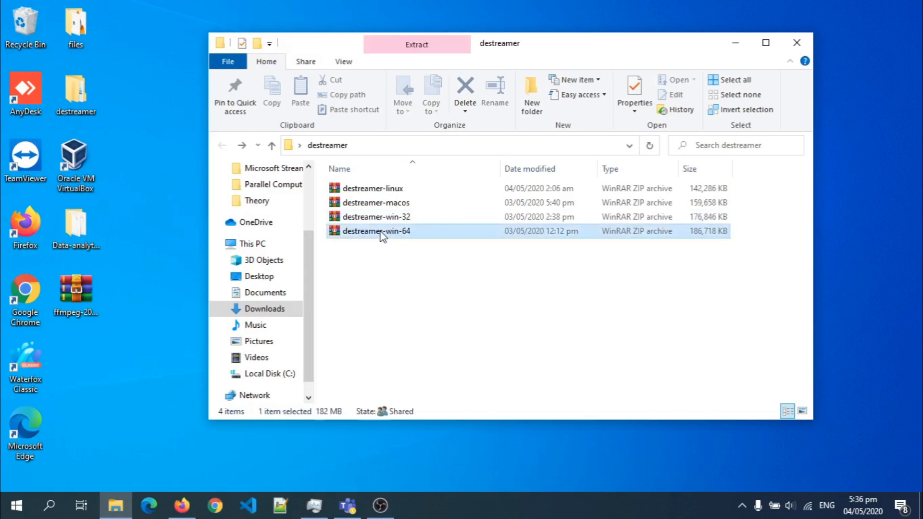
click(375, 231)
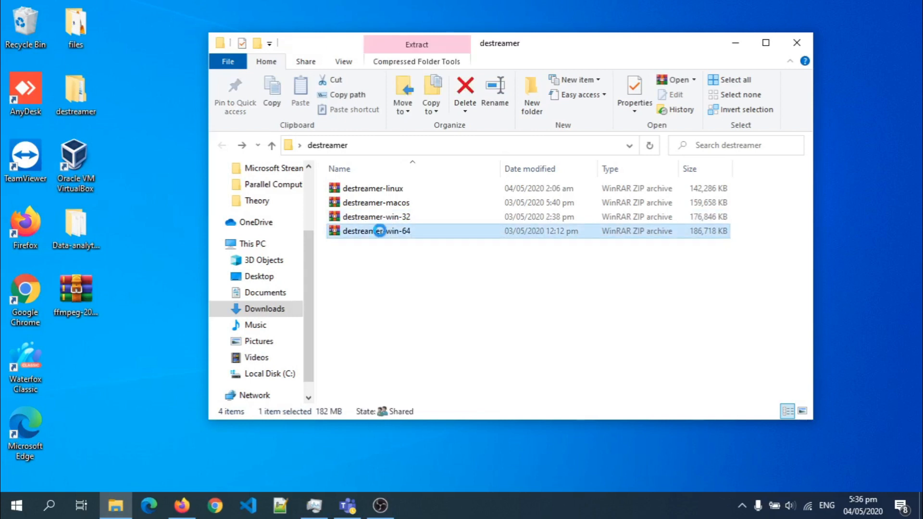
right_click(373, 231)
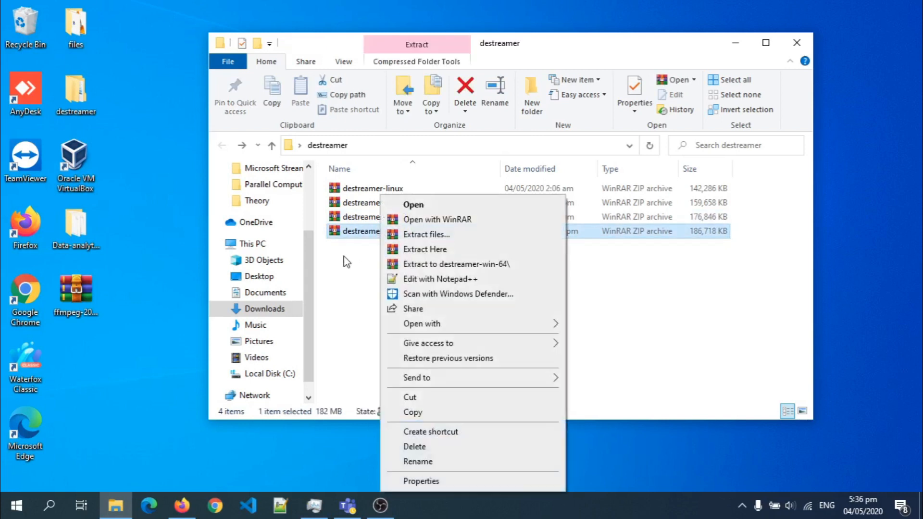
mouse_move(424, 249)
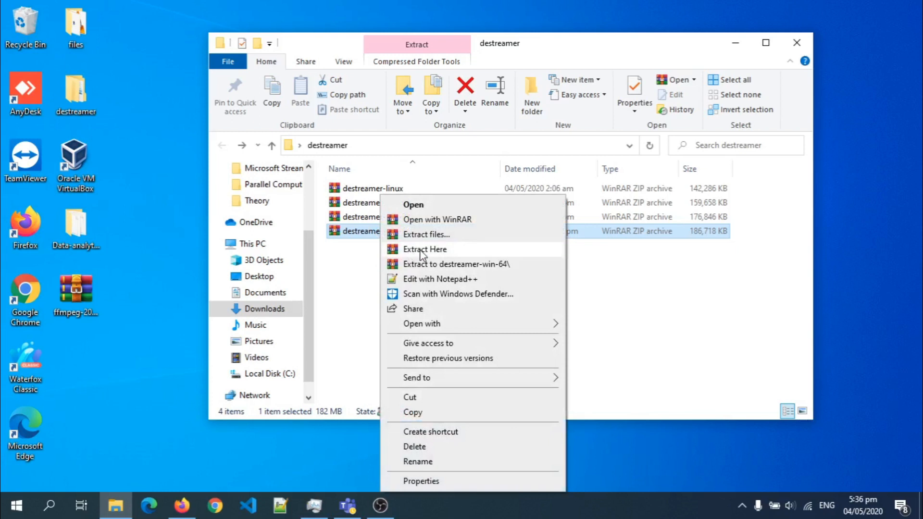
click(423, 249)
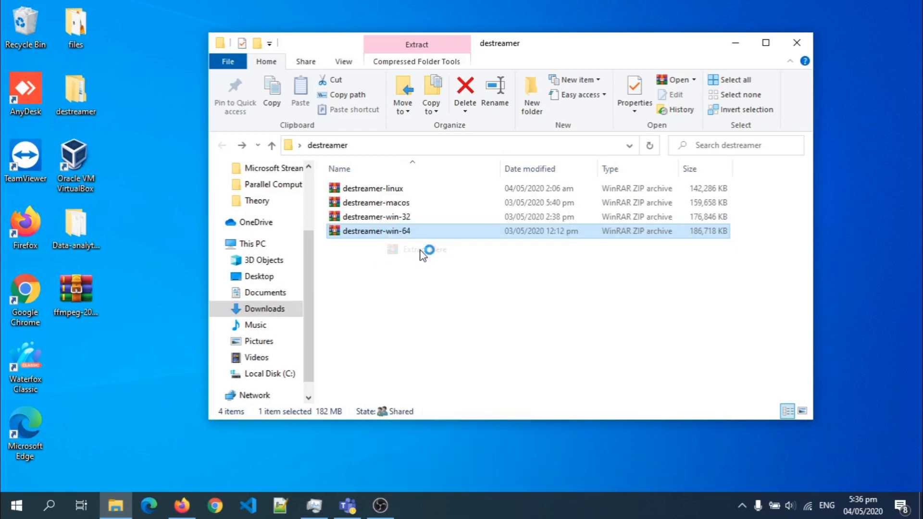
mouse_move(447, 295)
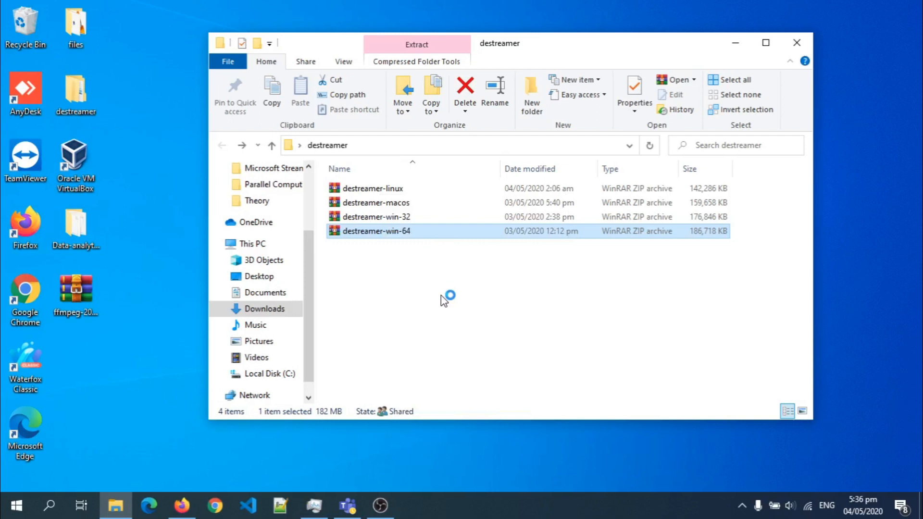
mouse_move(443, 301)
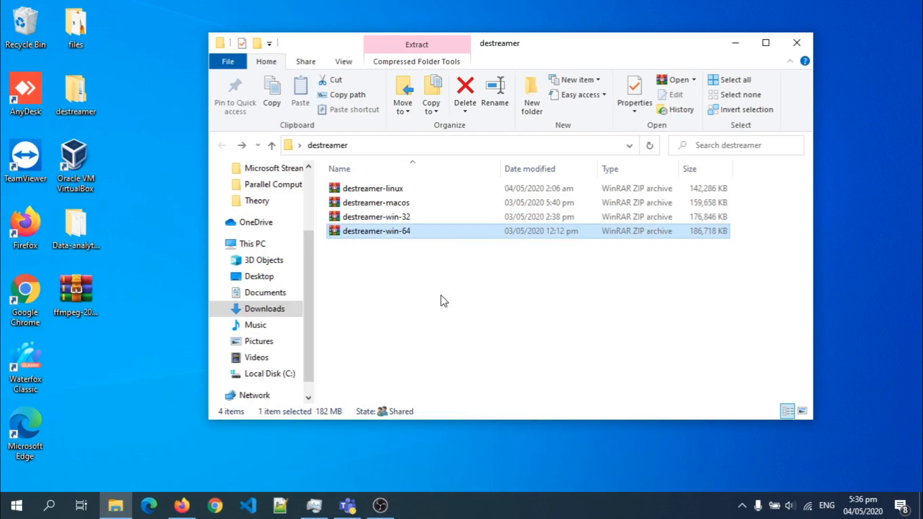
click(415, 45)
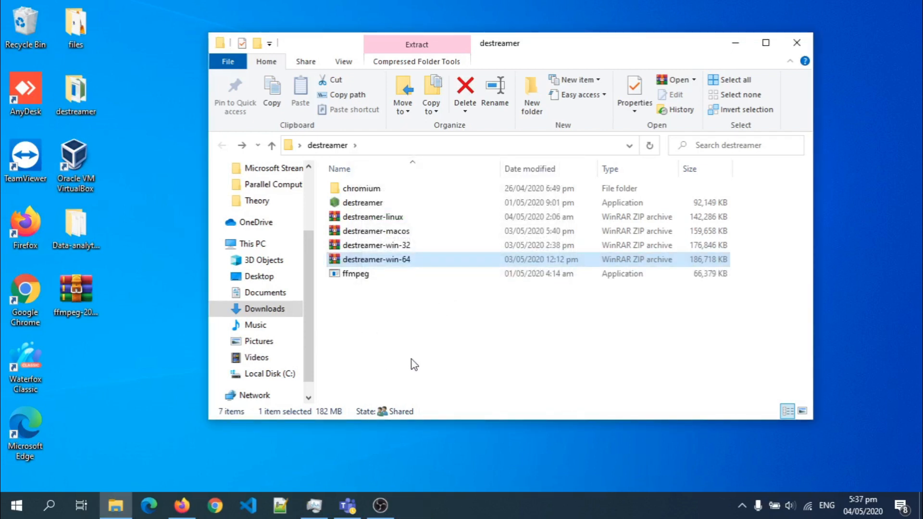
mouse_move(377, 371)
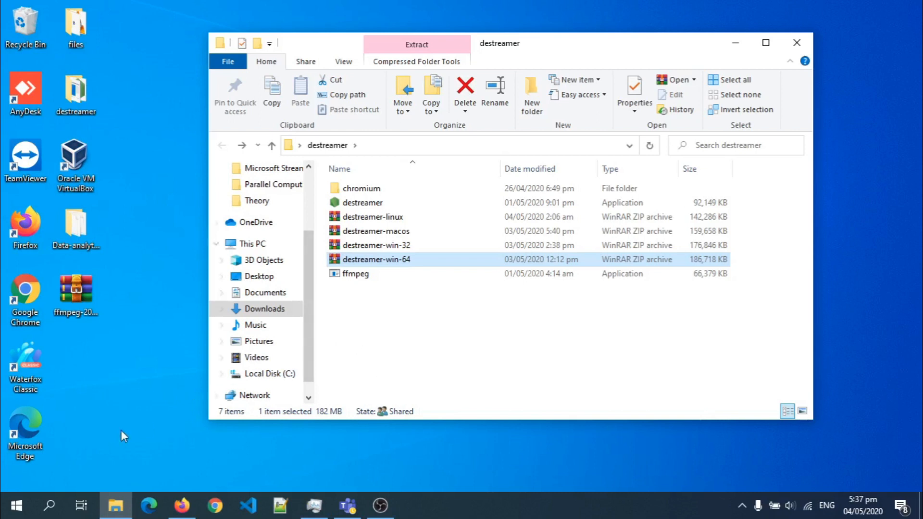
mouse_move(16, 505)
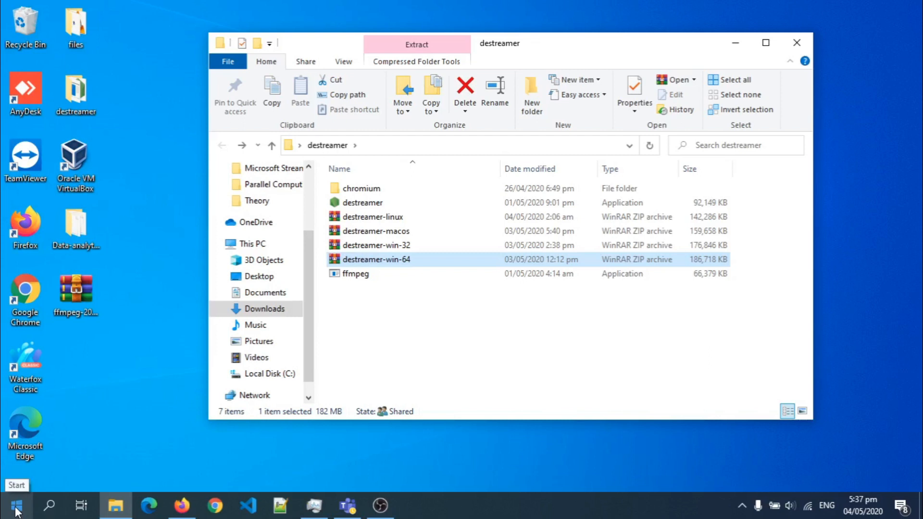
Launch Command Prompt from the Start menu search for 'cmd'.
click(16, 505)
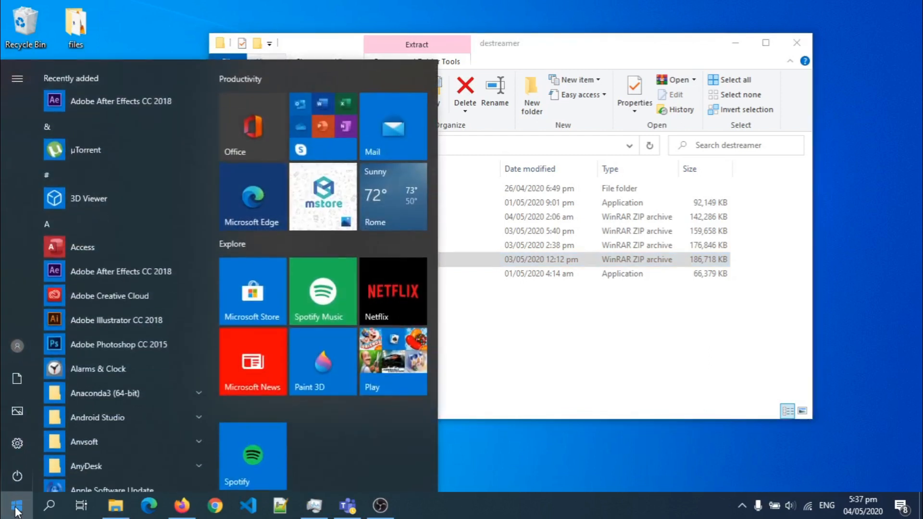
text(cmd)
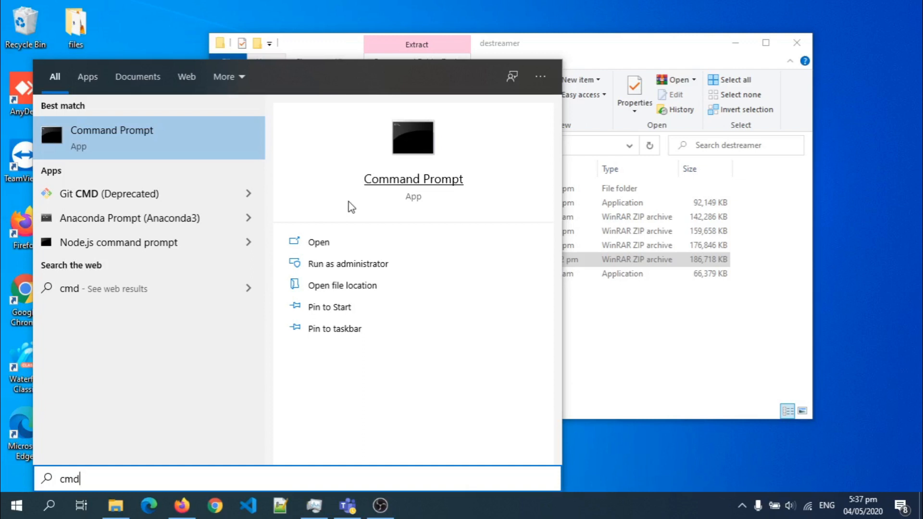
mouse_move(344, 268)
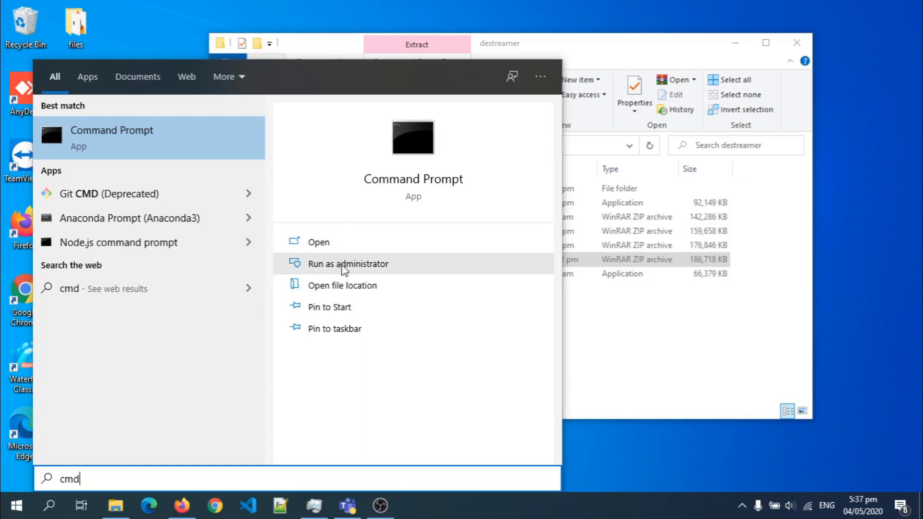
mouse_move(321, 250)
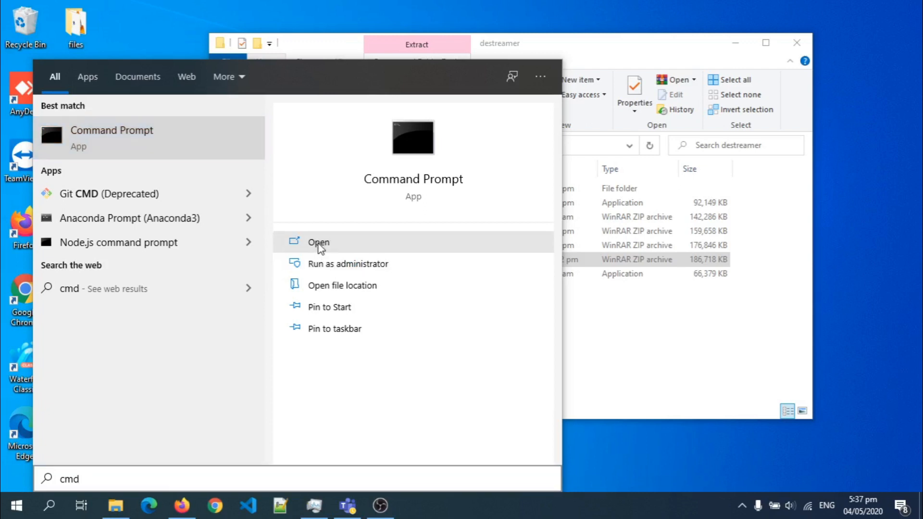
click(318, 242)
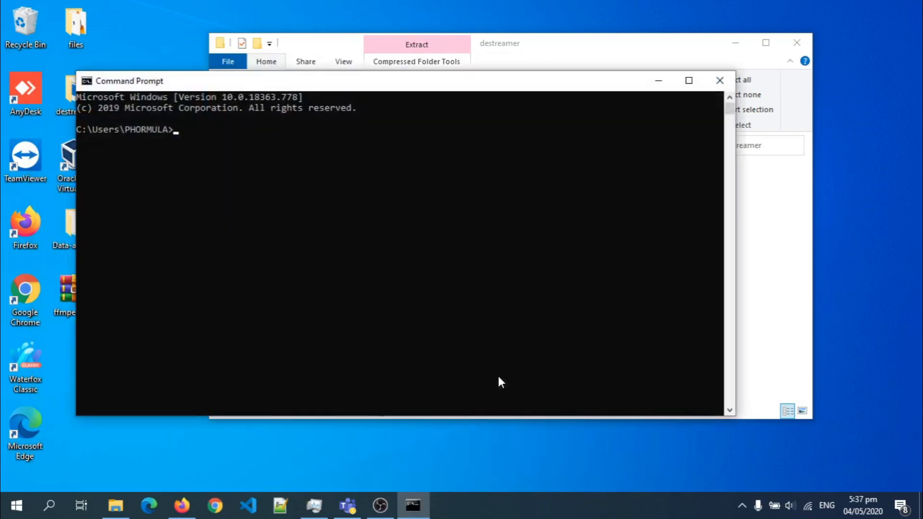
mouse_move(618, 348)
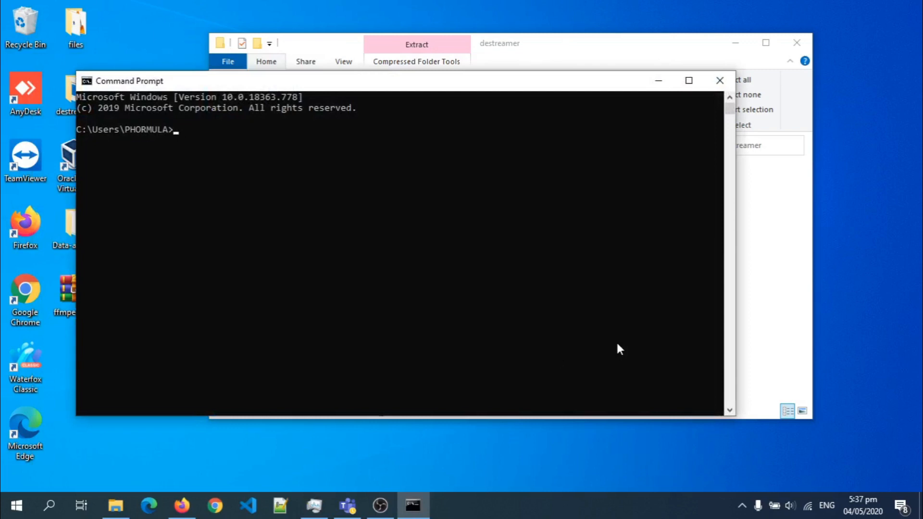
Reveal the destreamer folder's full path in the File Explorer address bar for copying.
click(498, 42)
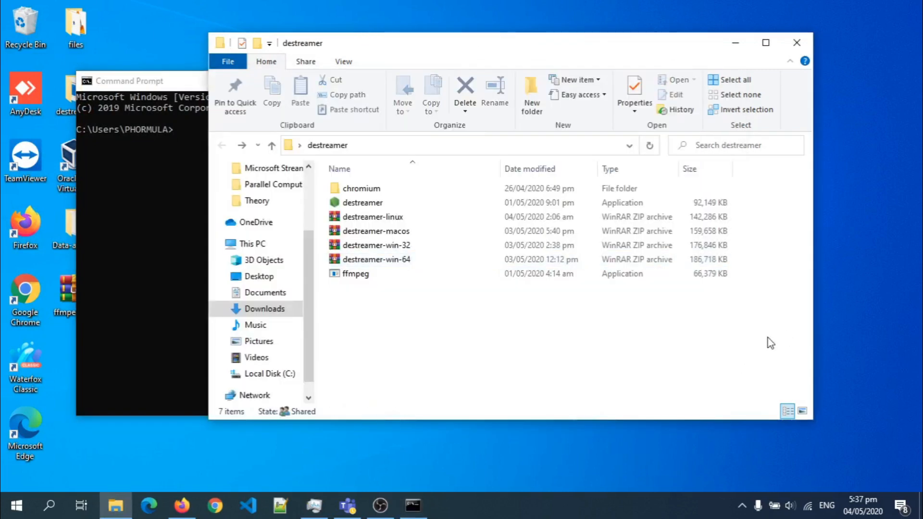
click(362, 203)
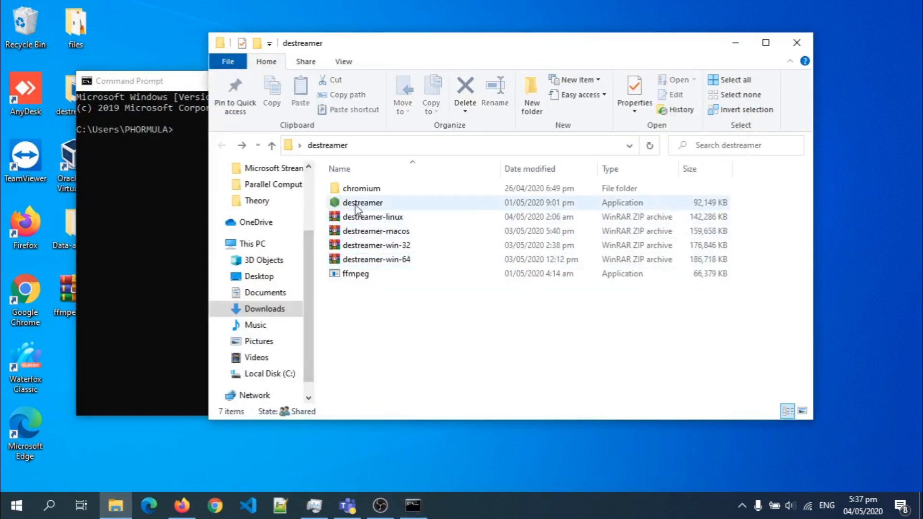
mouse_move(361, 203)
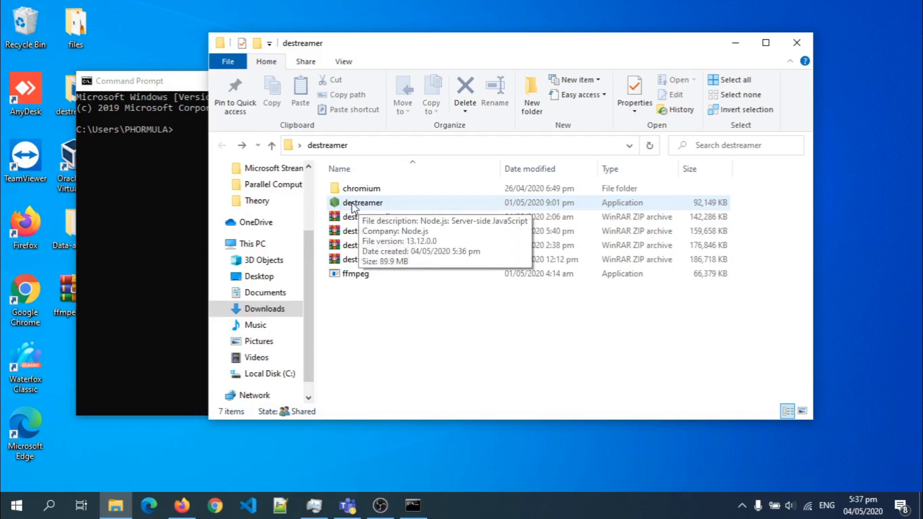
mouse_move(440, 200)
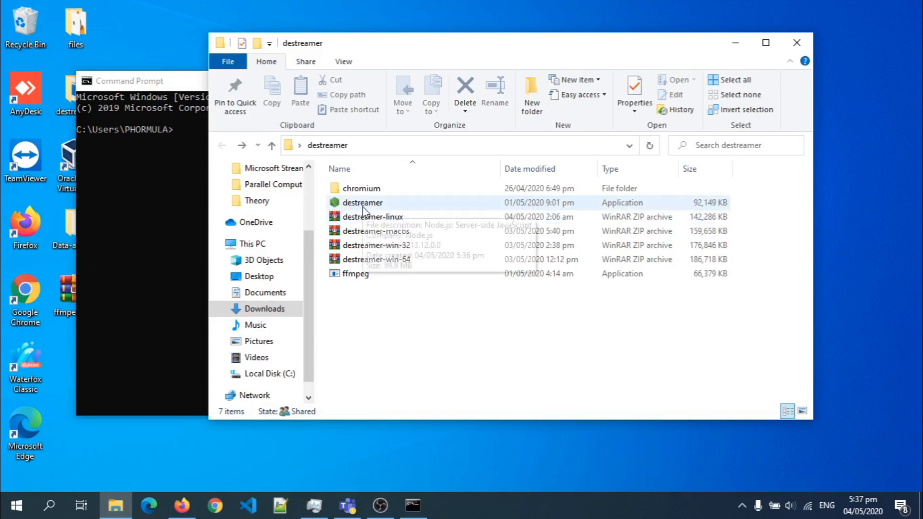
mouse_move(362, 203)
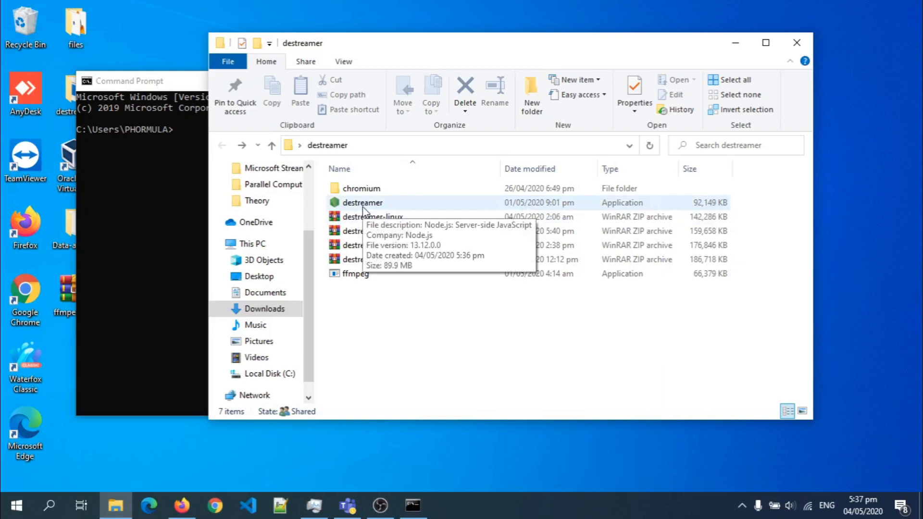
mouse_move(388, 149)
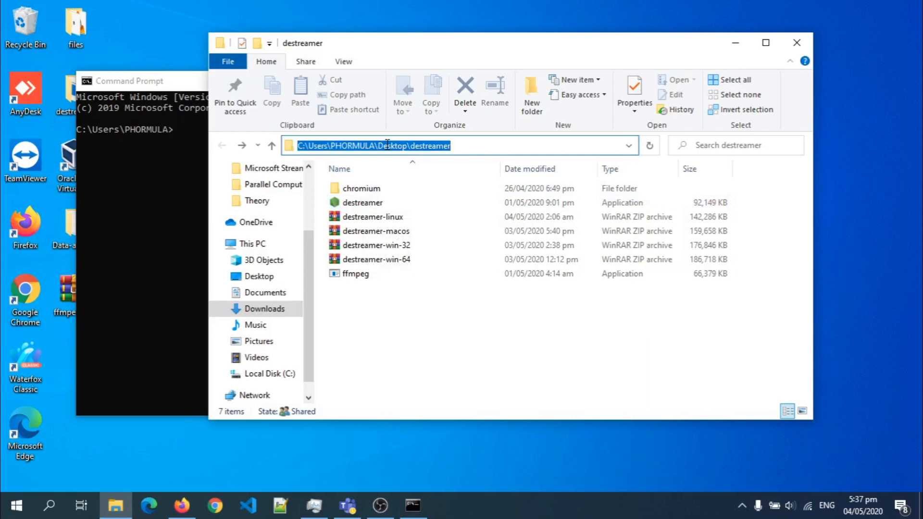
click(361, 188)
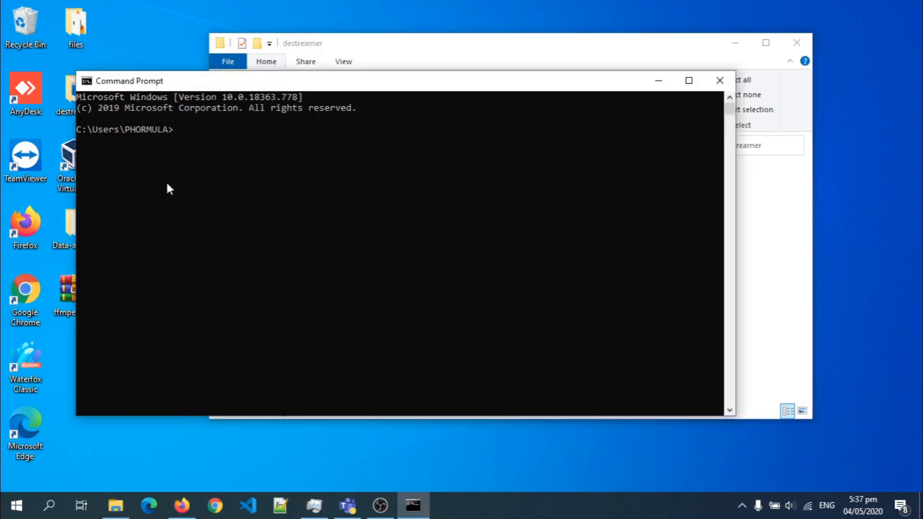
Change directory to C:\Users\PHORMULA\Desktop\destreamer.
text(c)
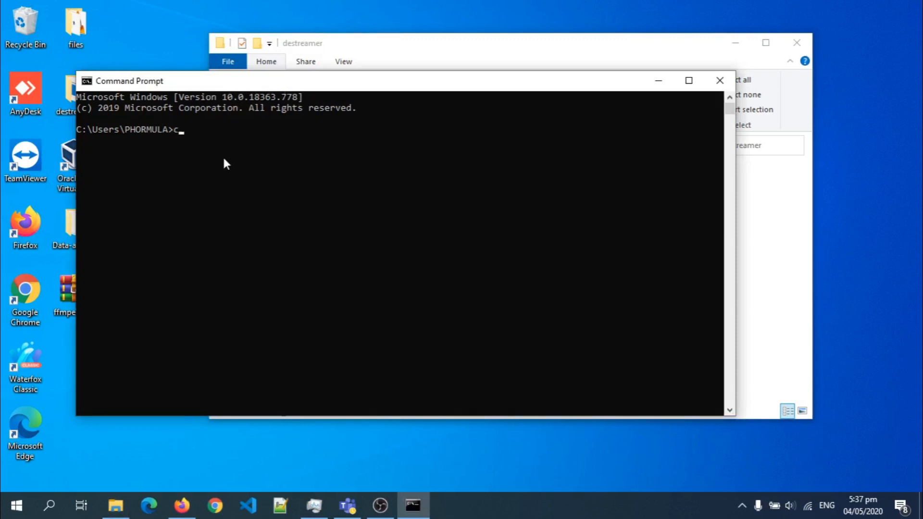
text(d)
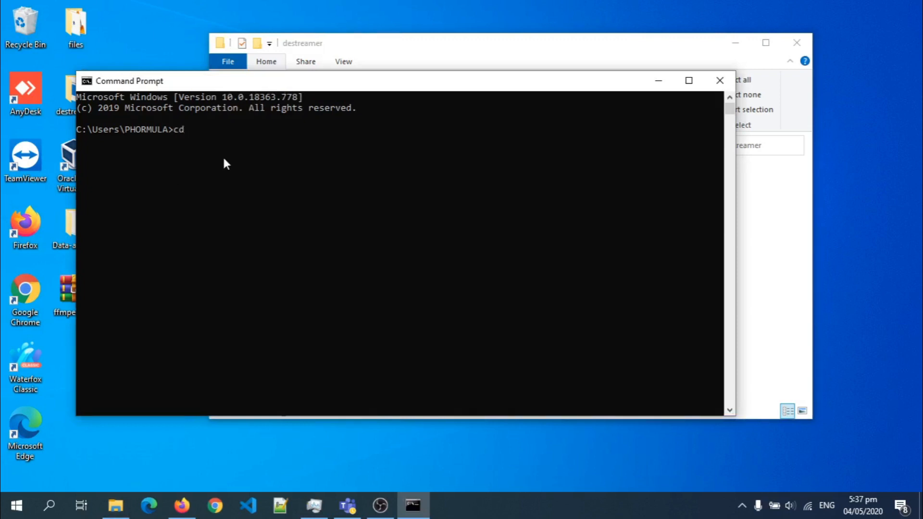
text(C:\Users\PHORMULA\Desktop\destreamer)
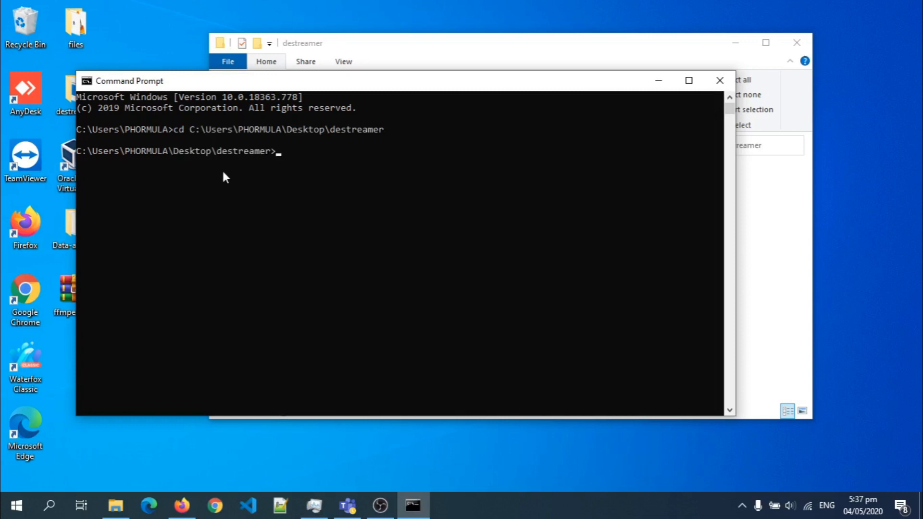
mouse_move(323, 218)
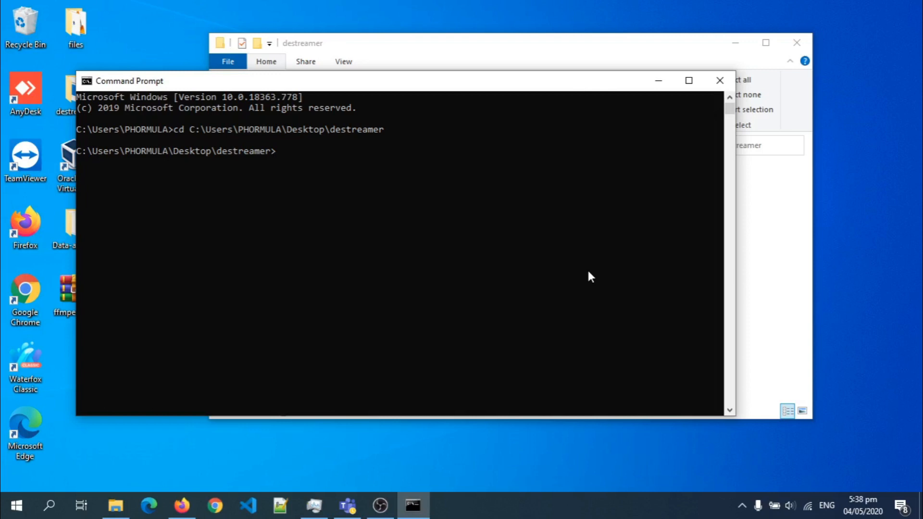
mouse_move(766, 346)
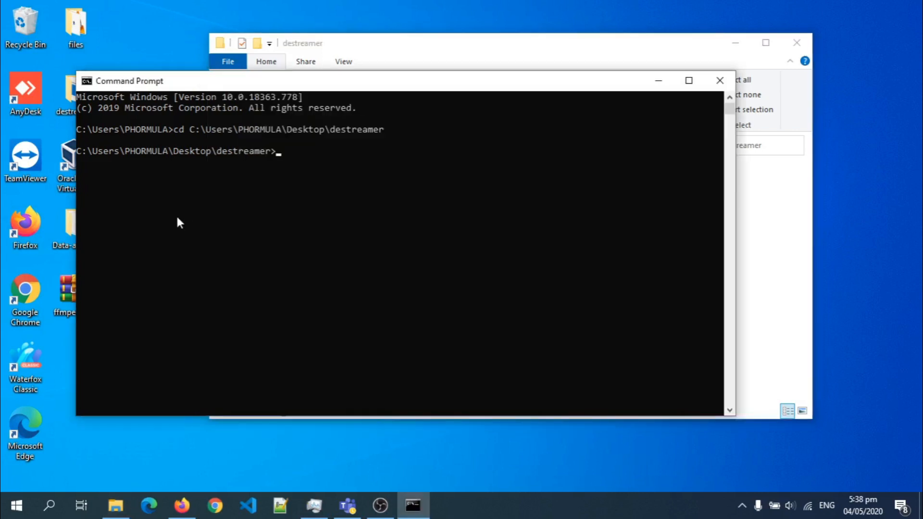
text(dest)
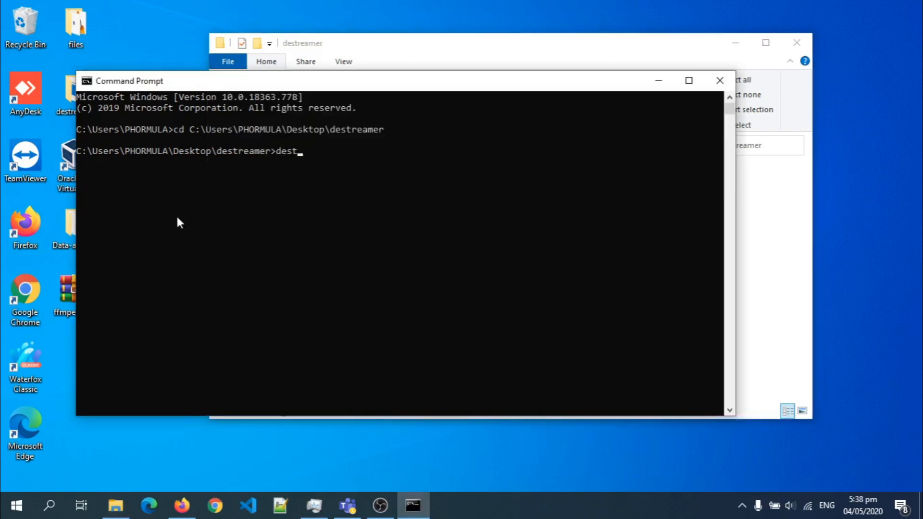
text(reamer)
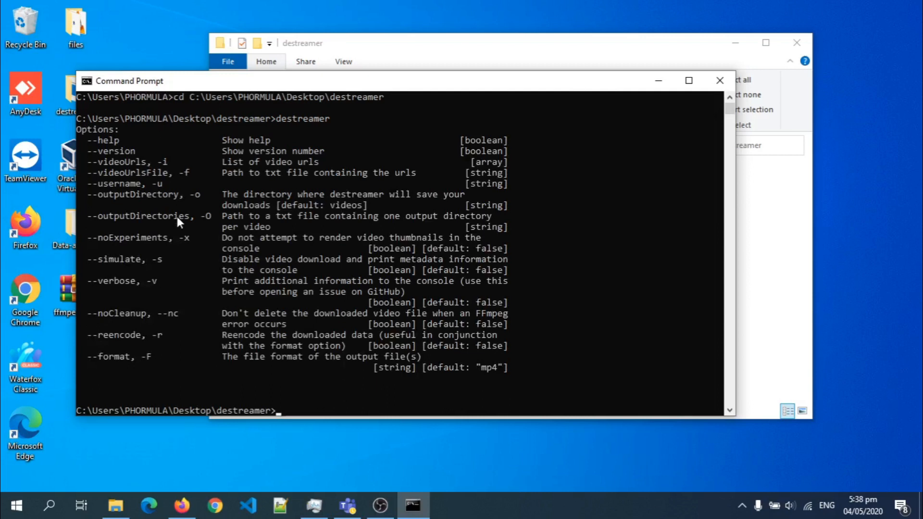
mouse_move(138, 178)
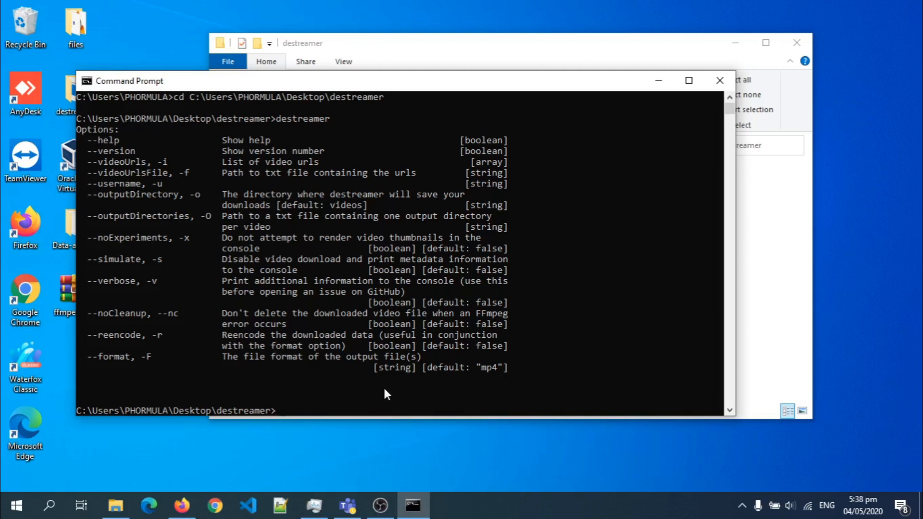
mouse_move(721, 366)
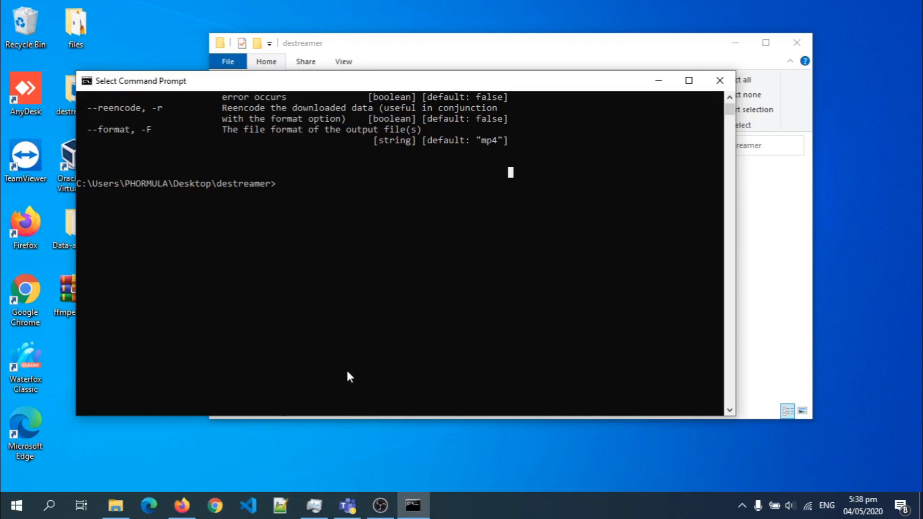
mouse_move(329, 499)
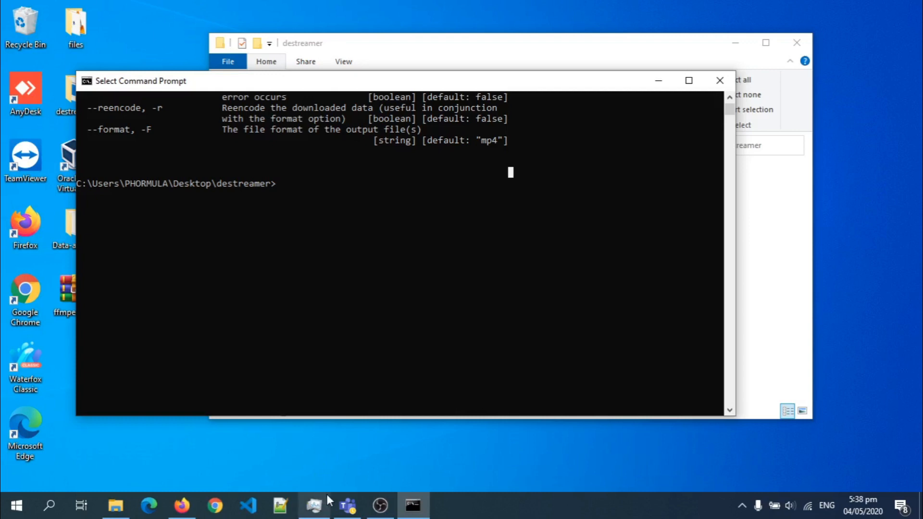
mouse_move(332, 455)
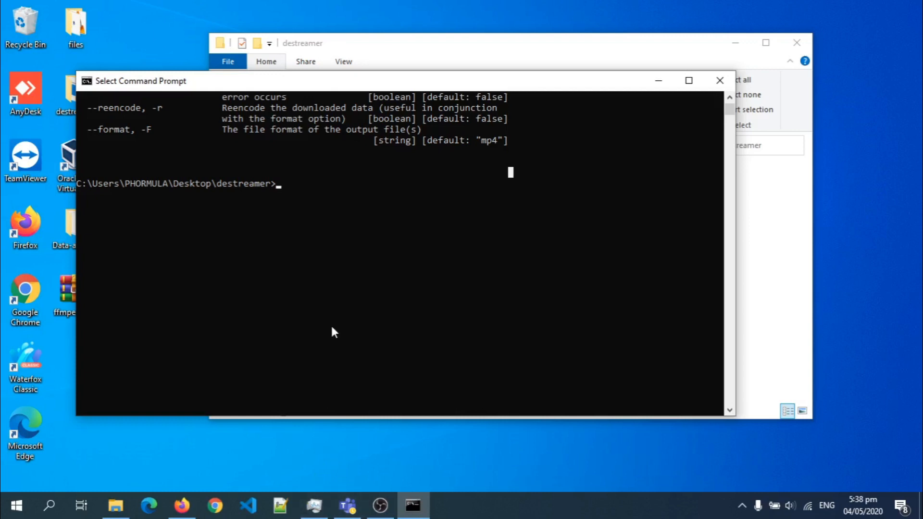
text(d)
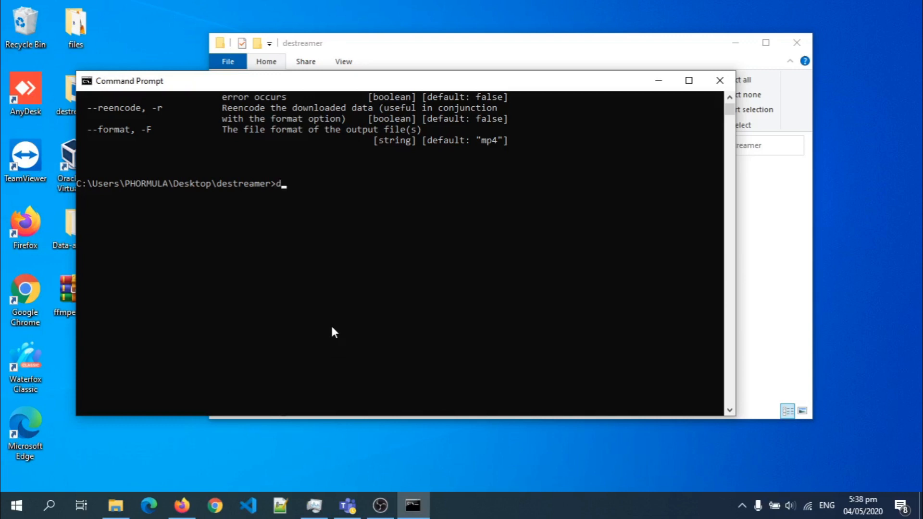
text(e)
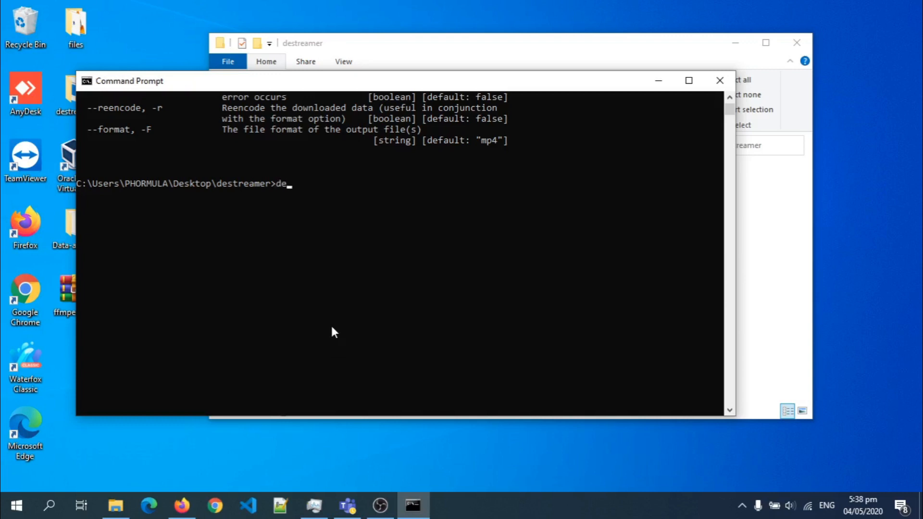
text(streamer)
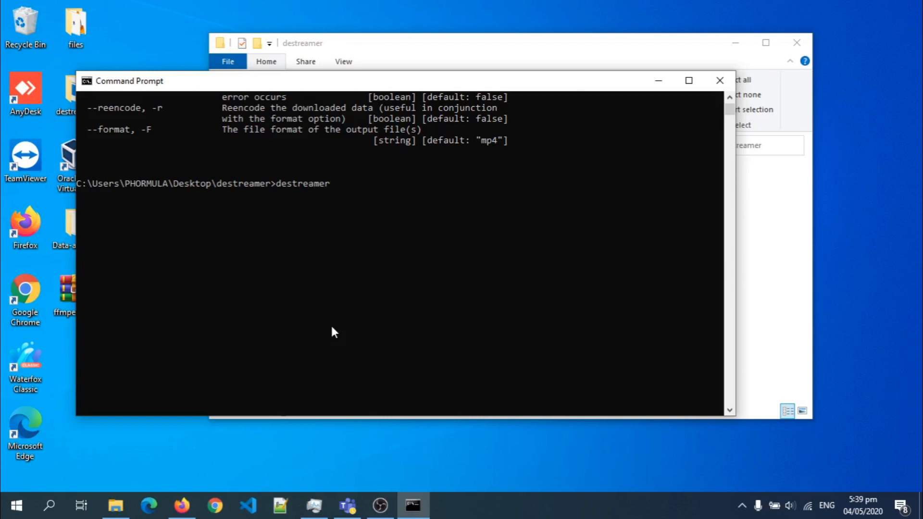
text(-)
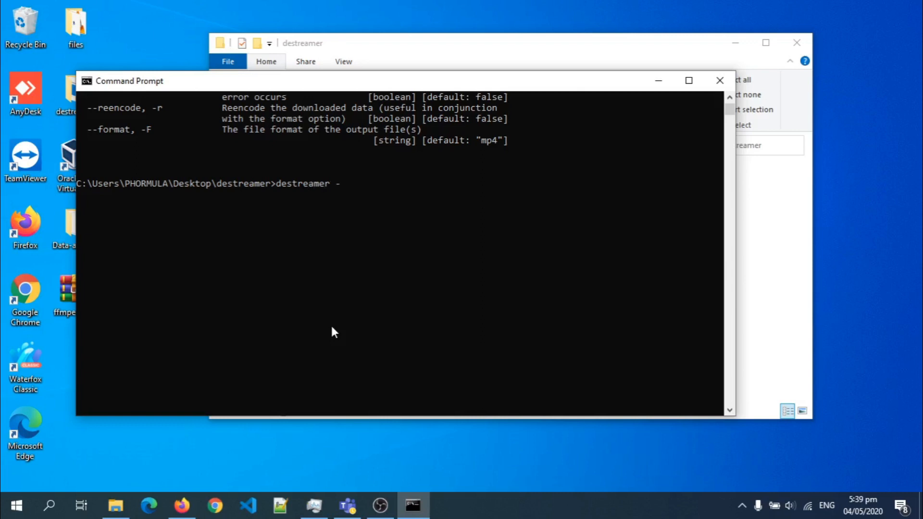
text(i)
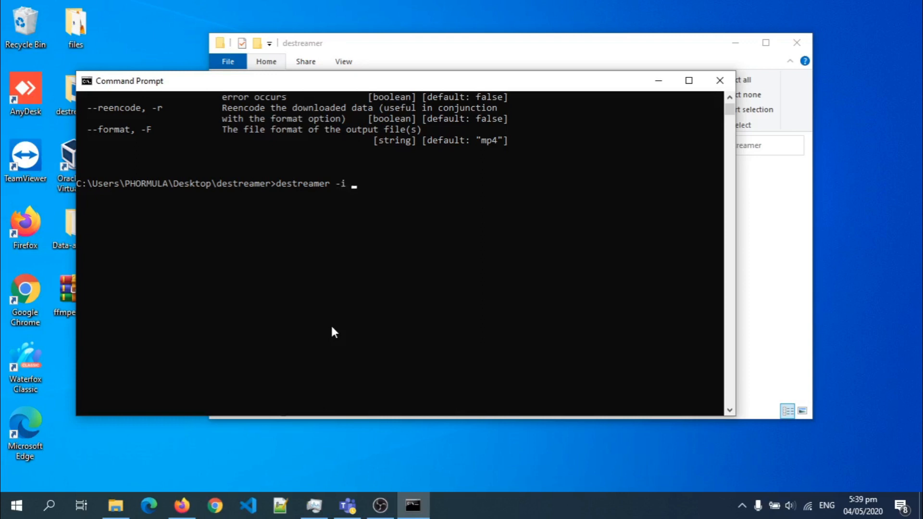
text(")
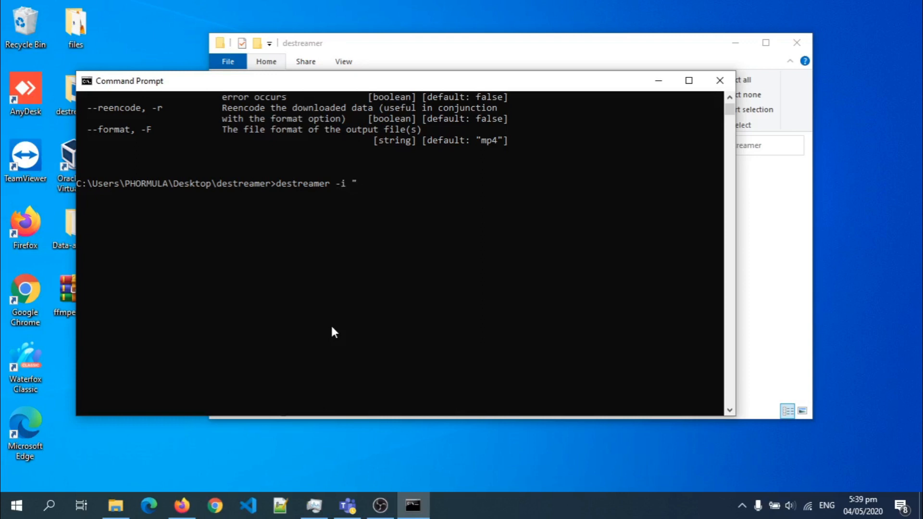
mouse_move(477, 328)
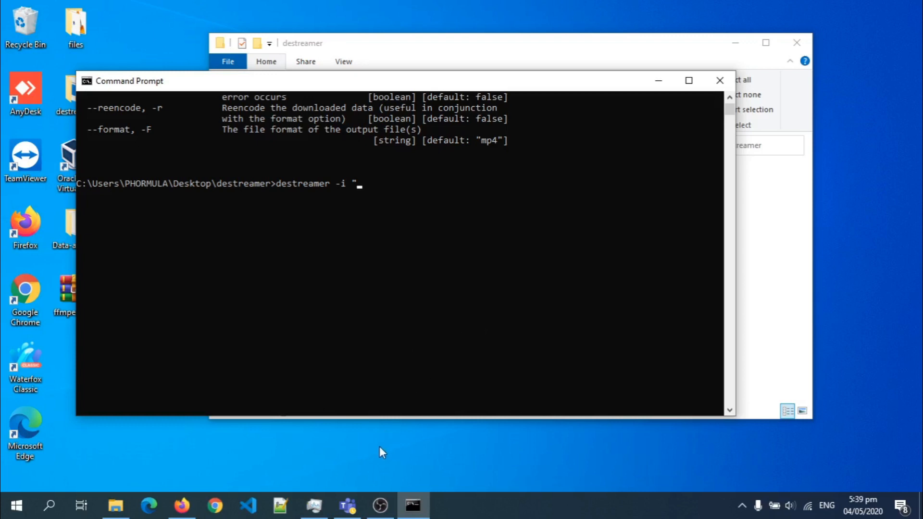
text(https://web.microsoftstream.com/video/cfd6b8d3-17fb-41e2-9d14-acfebd98a77b)
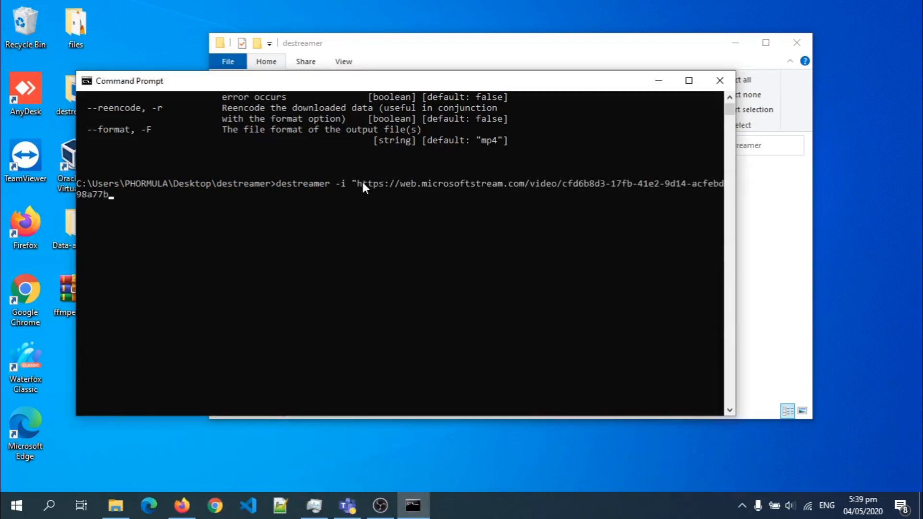
text(")
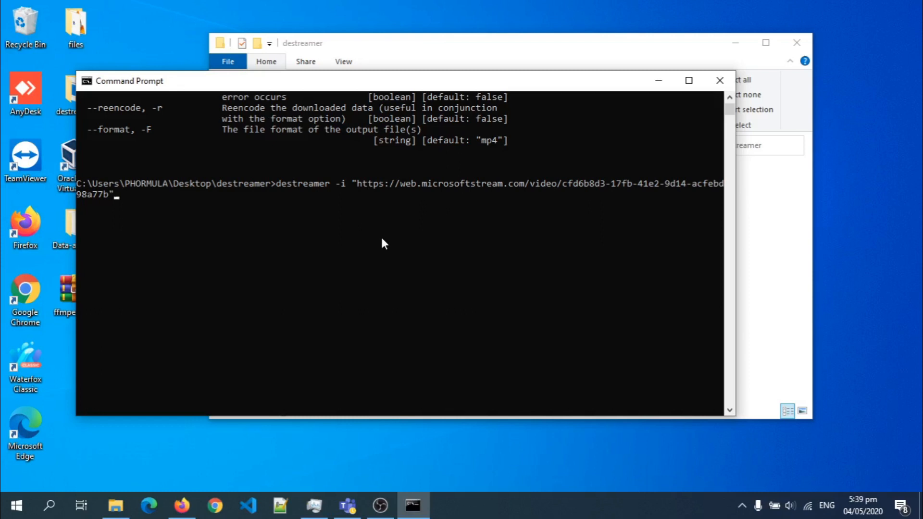
key(enter)
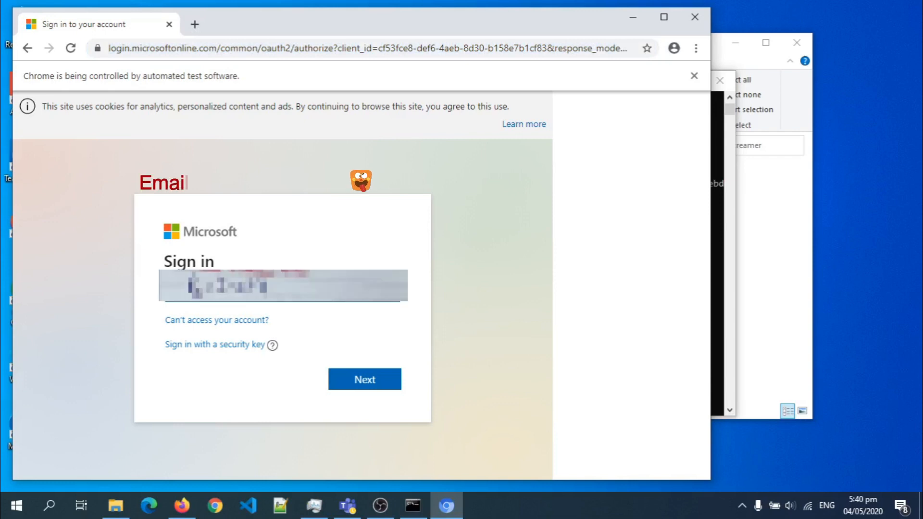
Enter the Office 365 email, continue, and fill in the username and password.
text(is confeden)
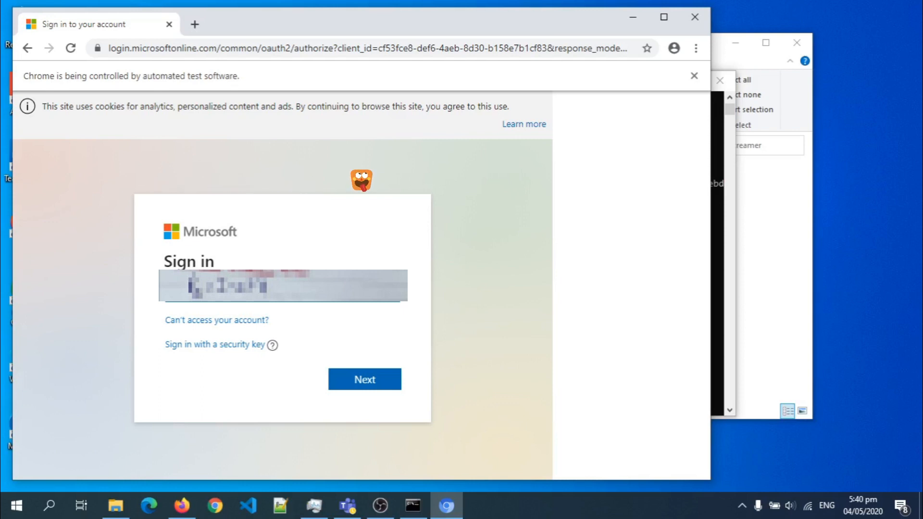
click(363, 378)
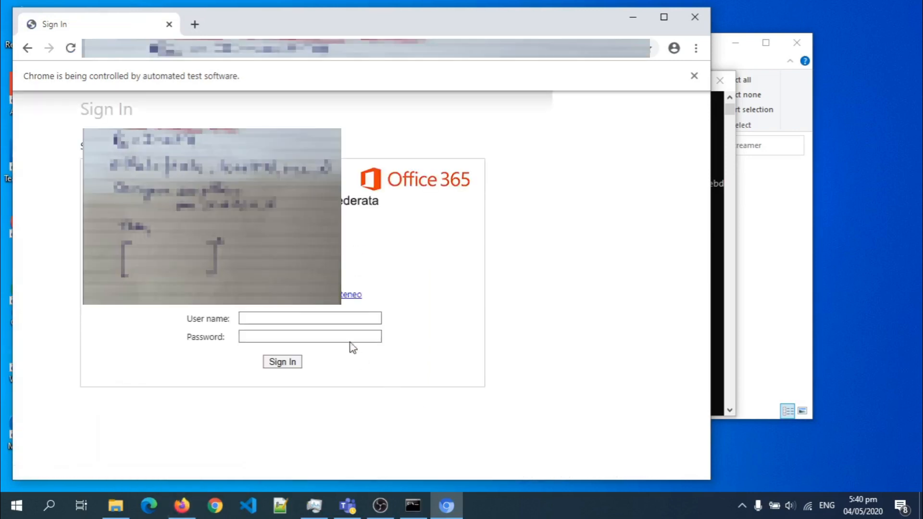
text(evatet)
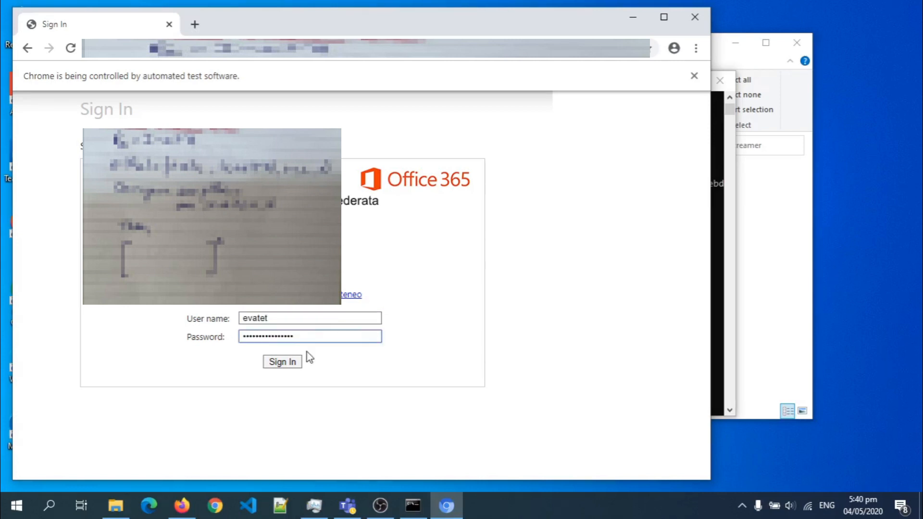
Sign in and confirm Yes to stay signed in.
click(282, 362)
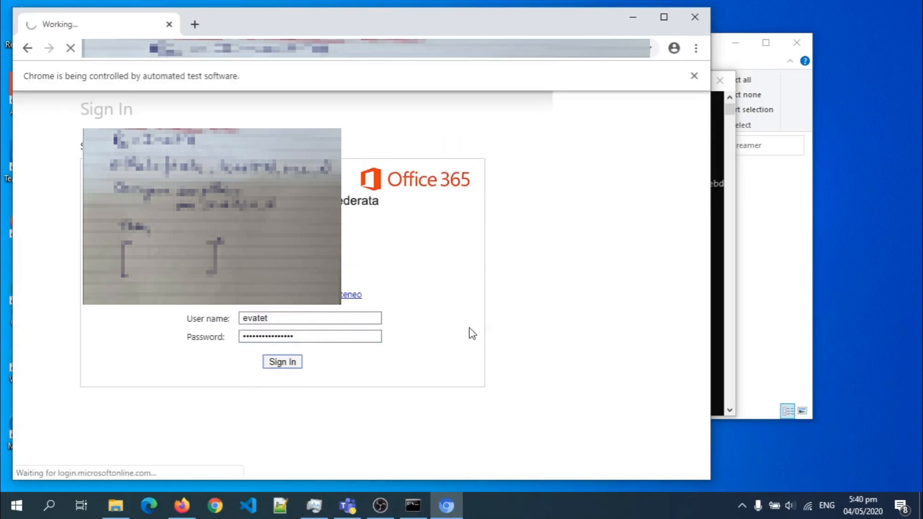
click(281, 361)
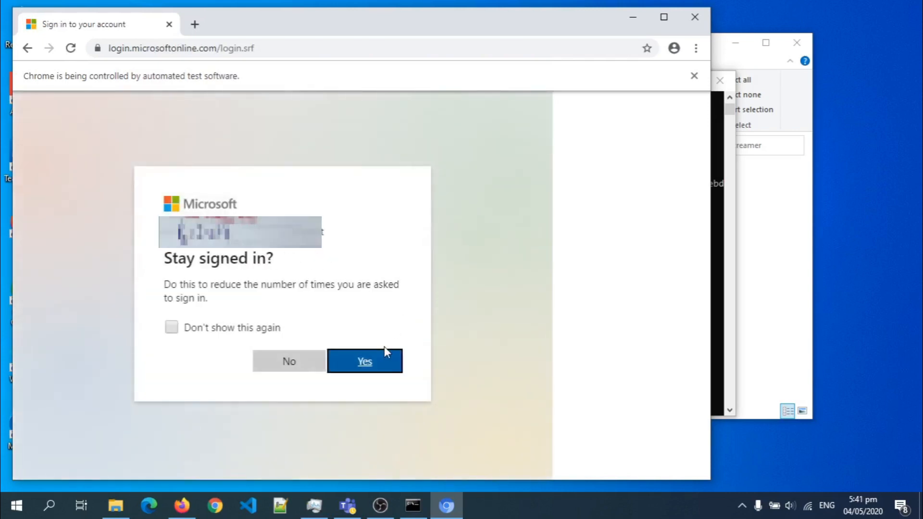
click(364, 360)
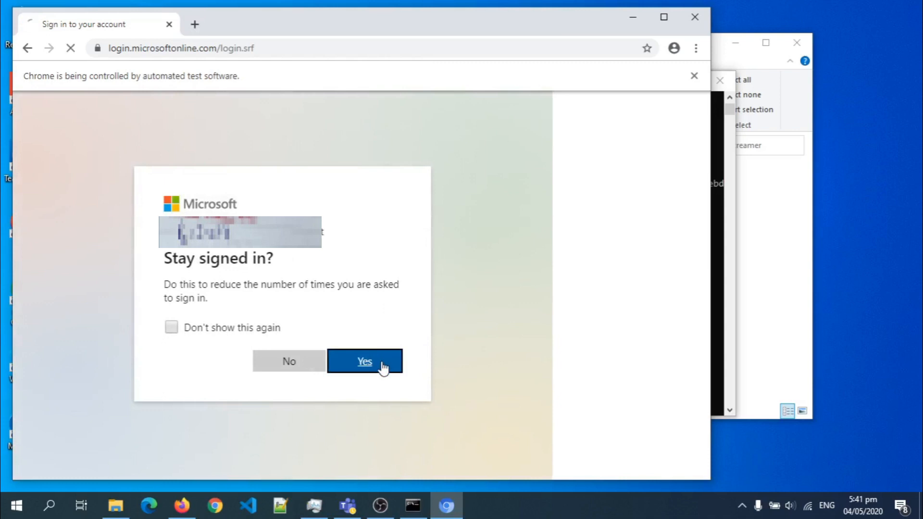
click(365, 360)
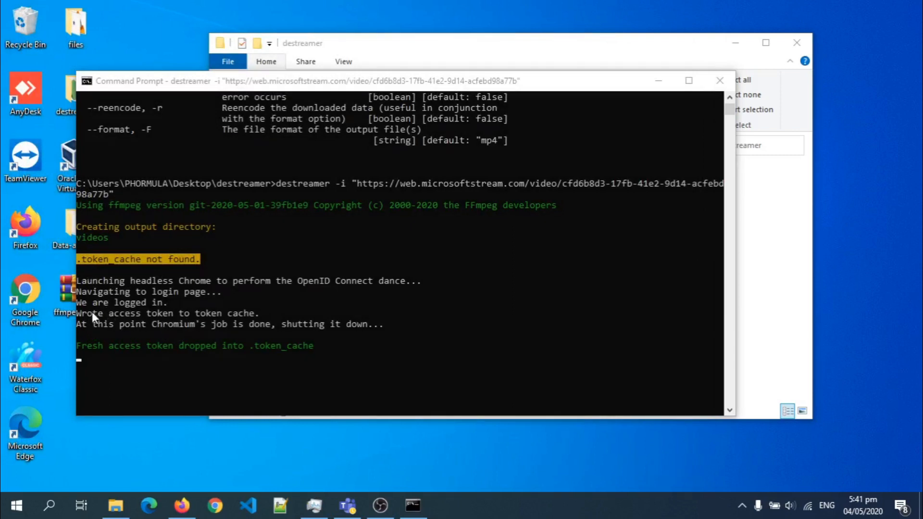
mouse_move(288, 373)
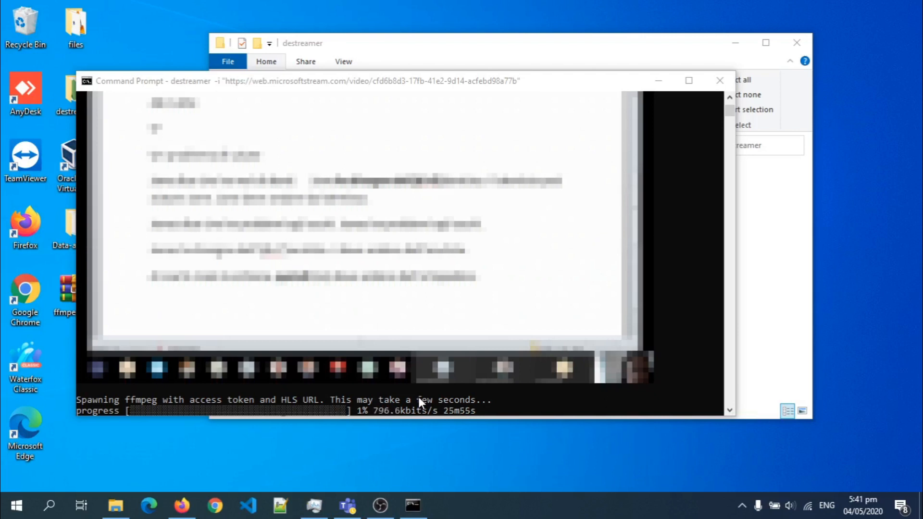
mouse_move(348, 400)
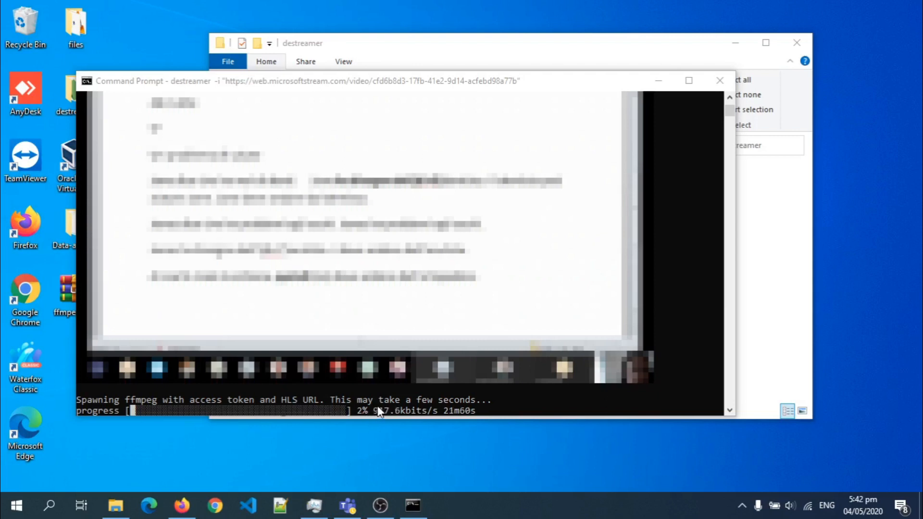
mouse_move(362, 431)
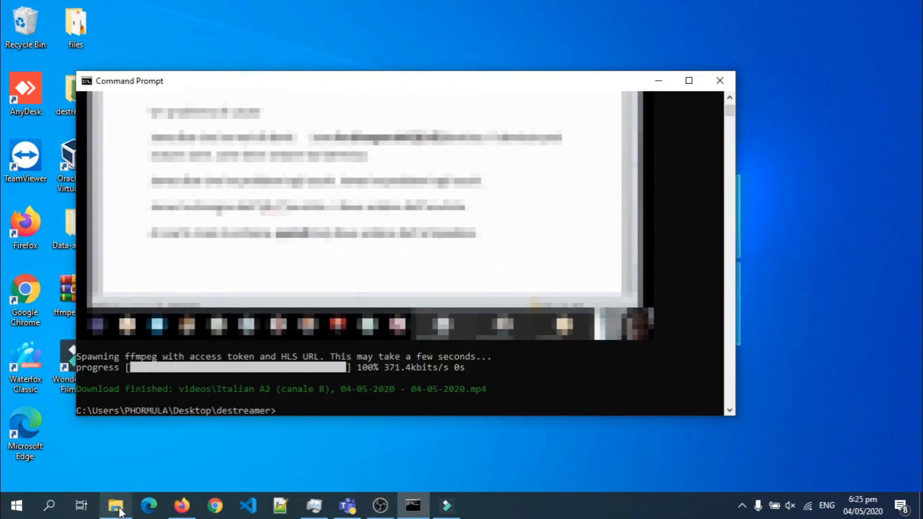
Check the videos folder holds the downloaded Italian A2 (canale B) mp4, then go back.
click(116, 505)
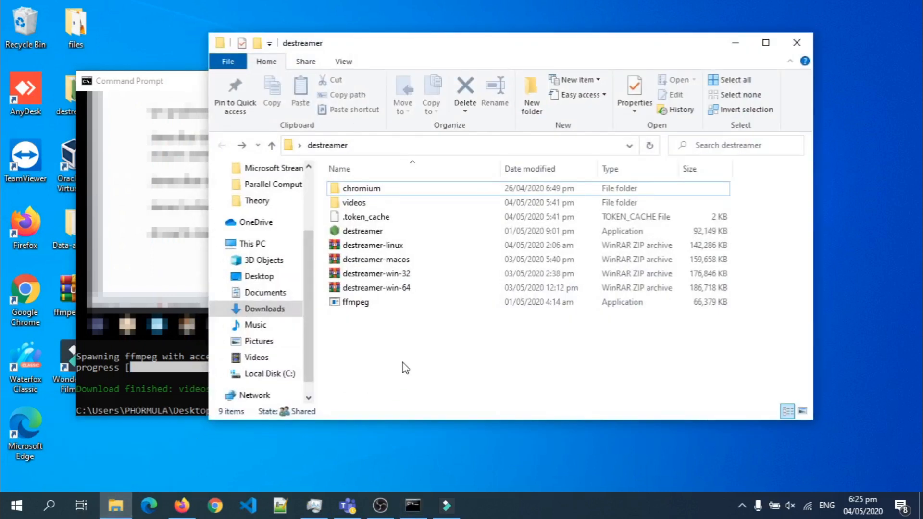
mouse_move(354, 202)
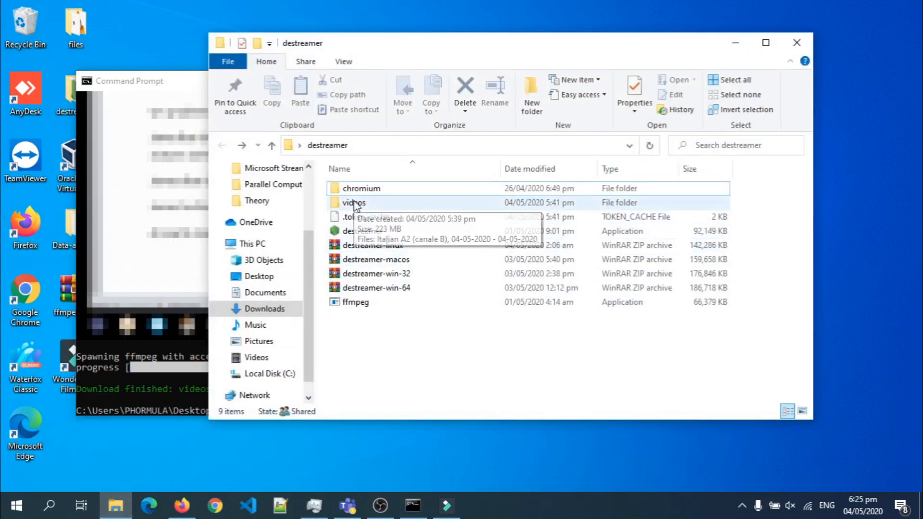
double_click(352, 203)
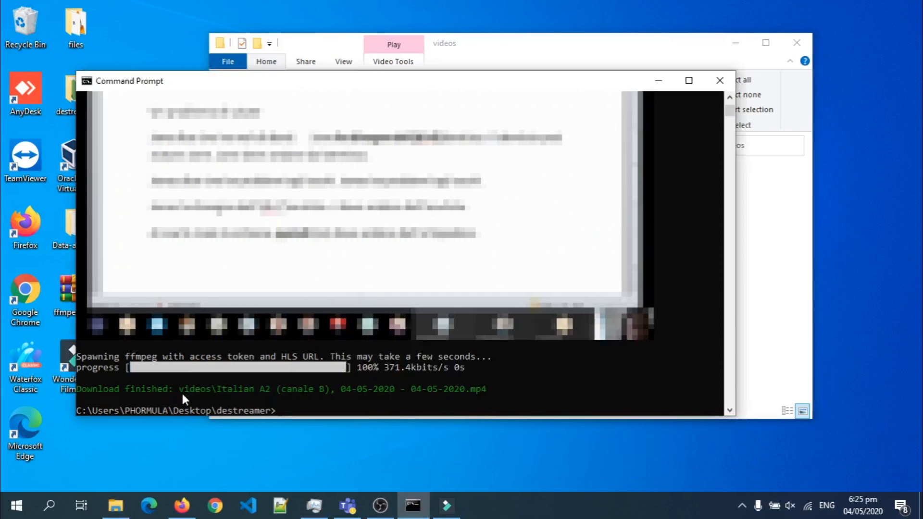
mouse_move(523, 380)
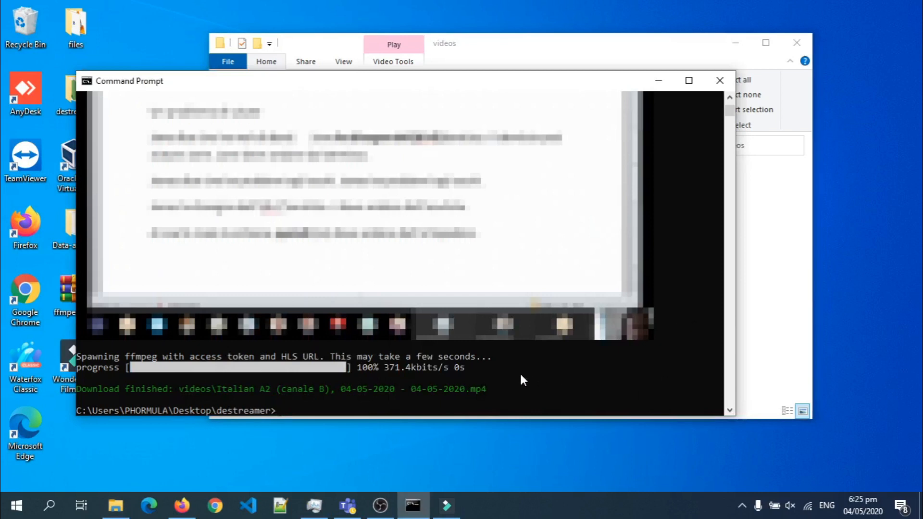
mouse_move(759, 298)
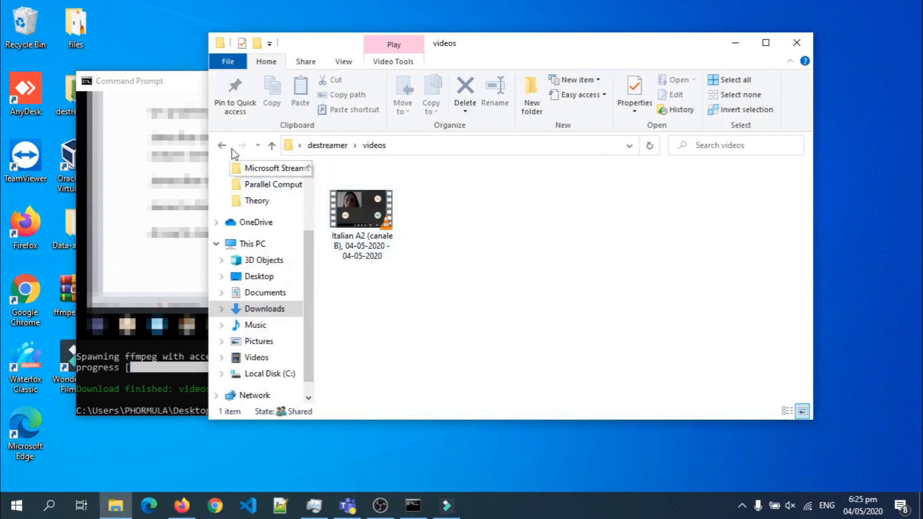
click(222, 145)
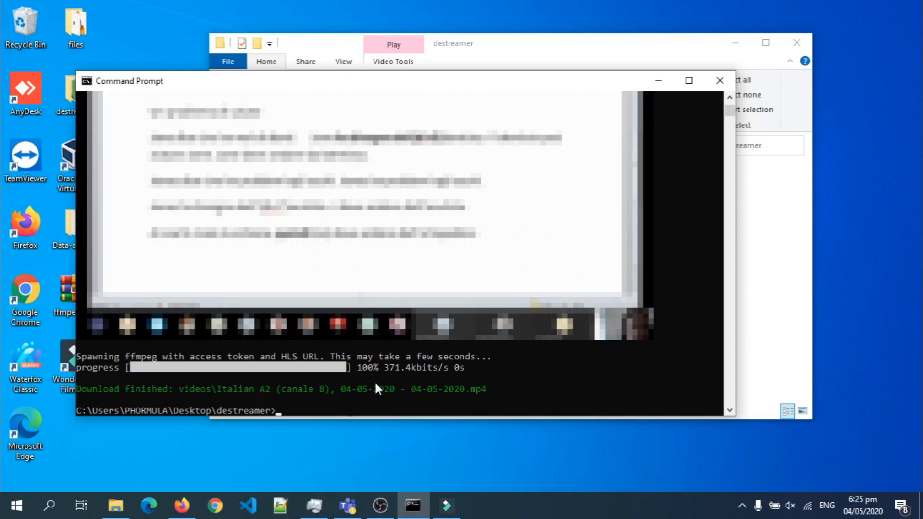
mouse_move(772, 323)
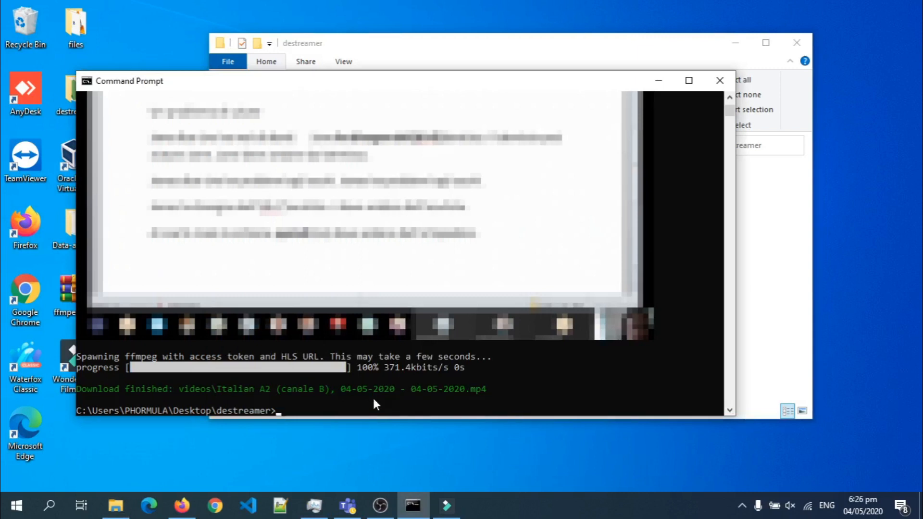
mouse_move(529, 393)
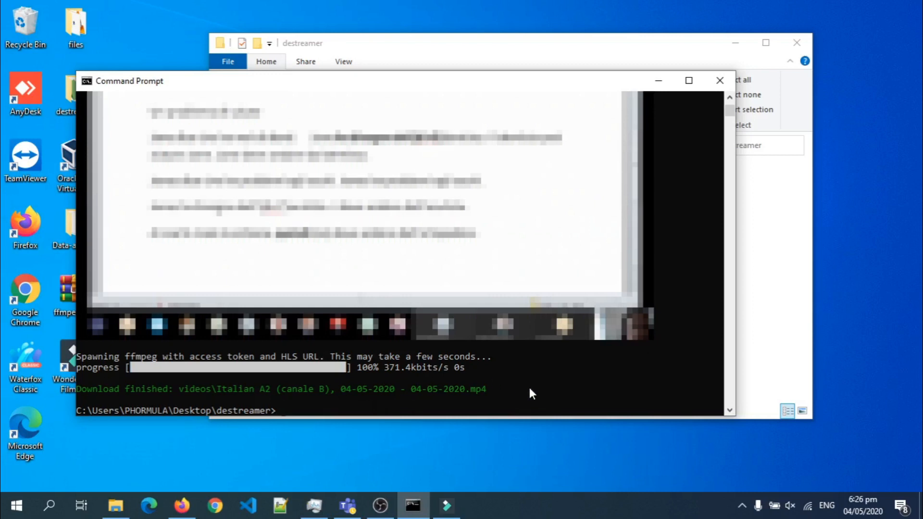